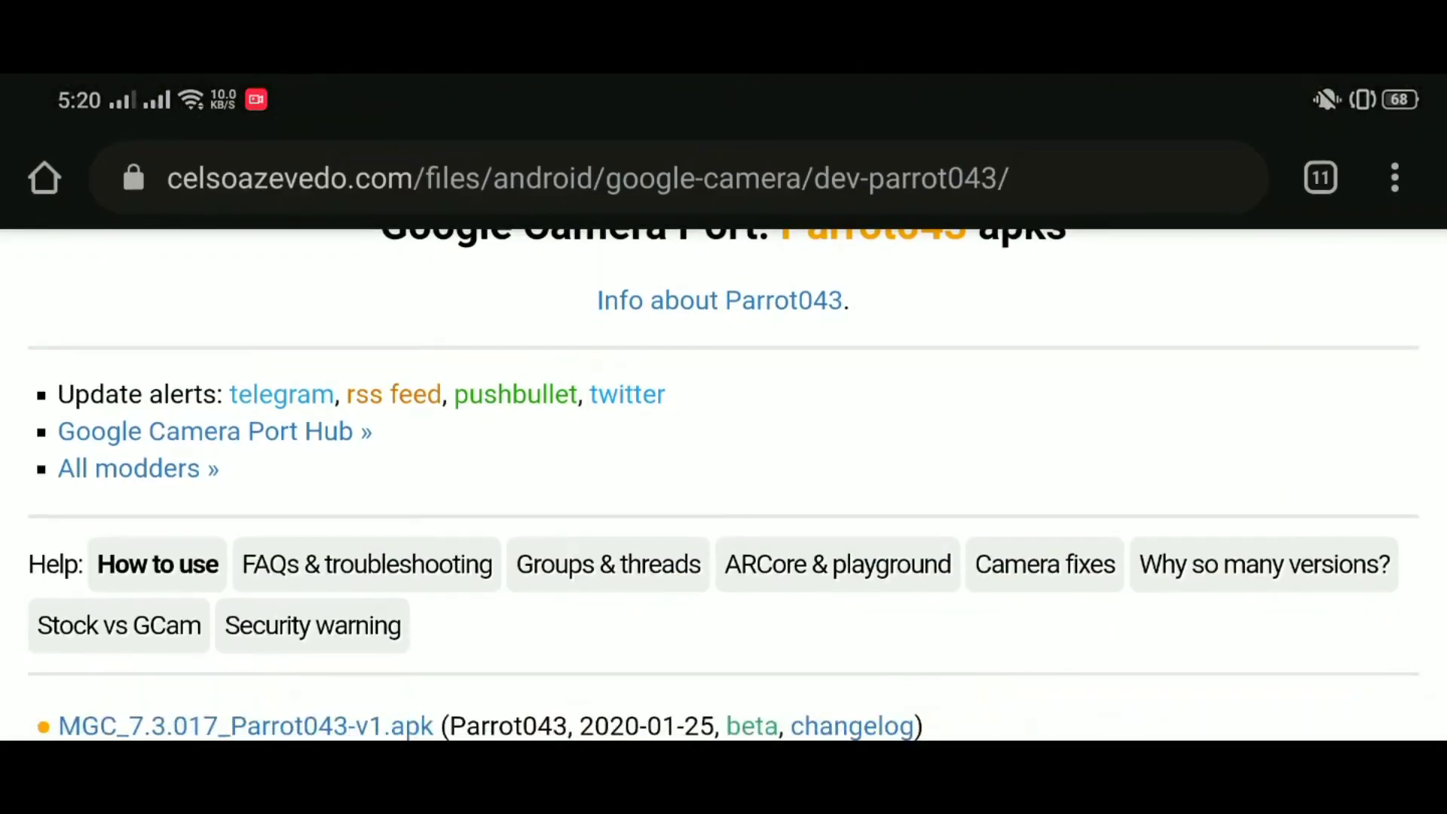
# - Browse the Parrot043 download page and open the 7.3.017 build changelog
pyautogui.scroll(-3)
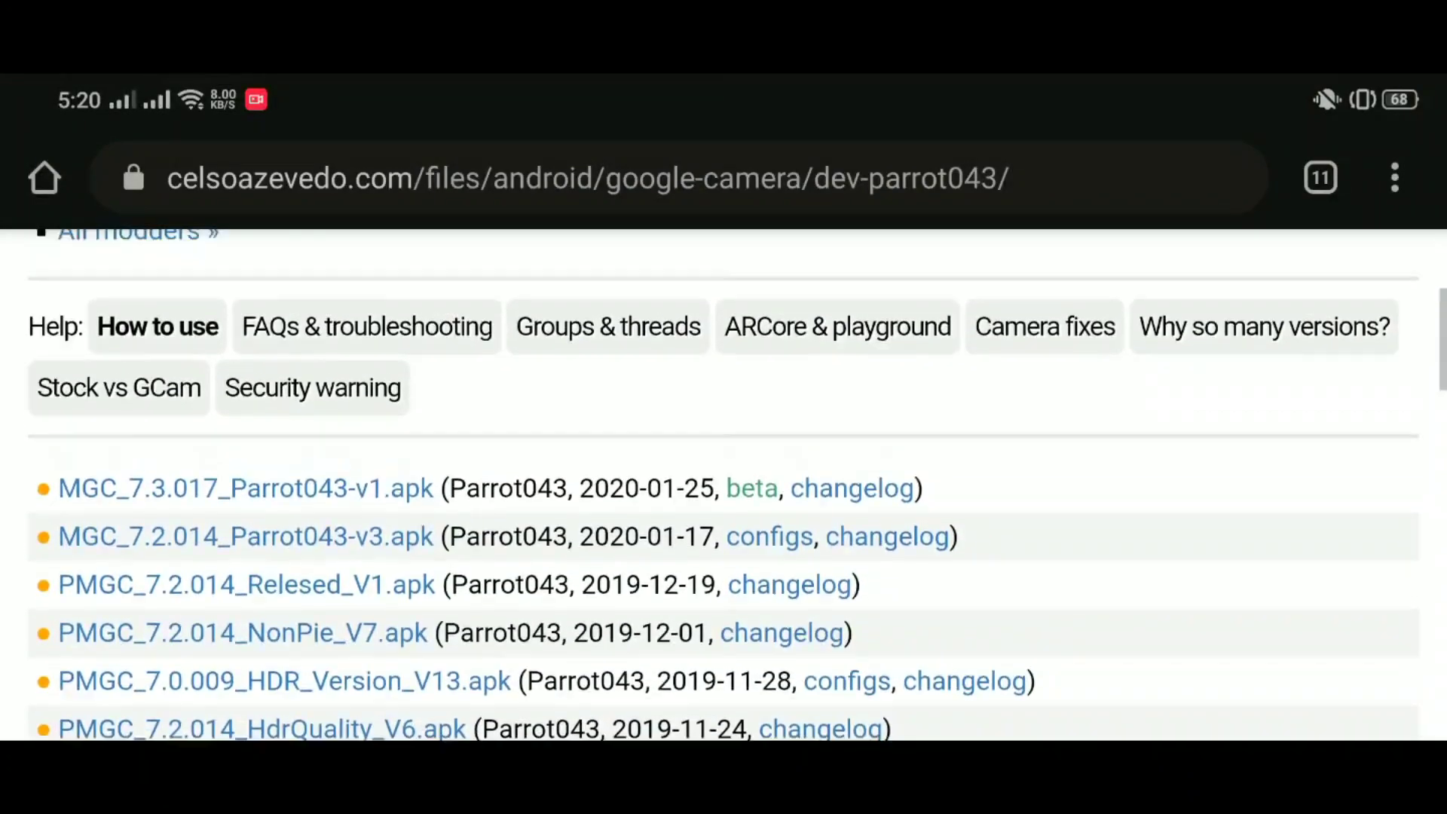
pyautogui.scroll(3)
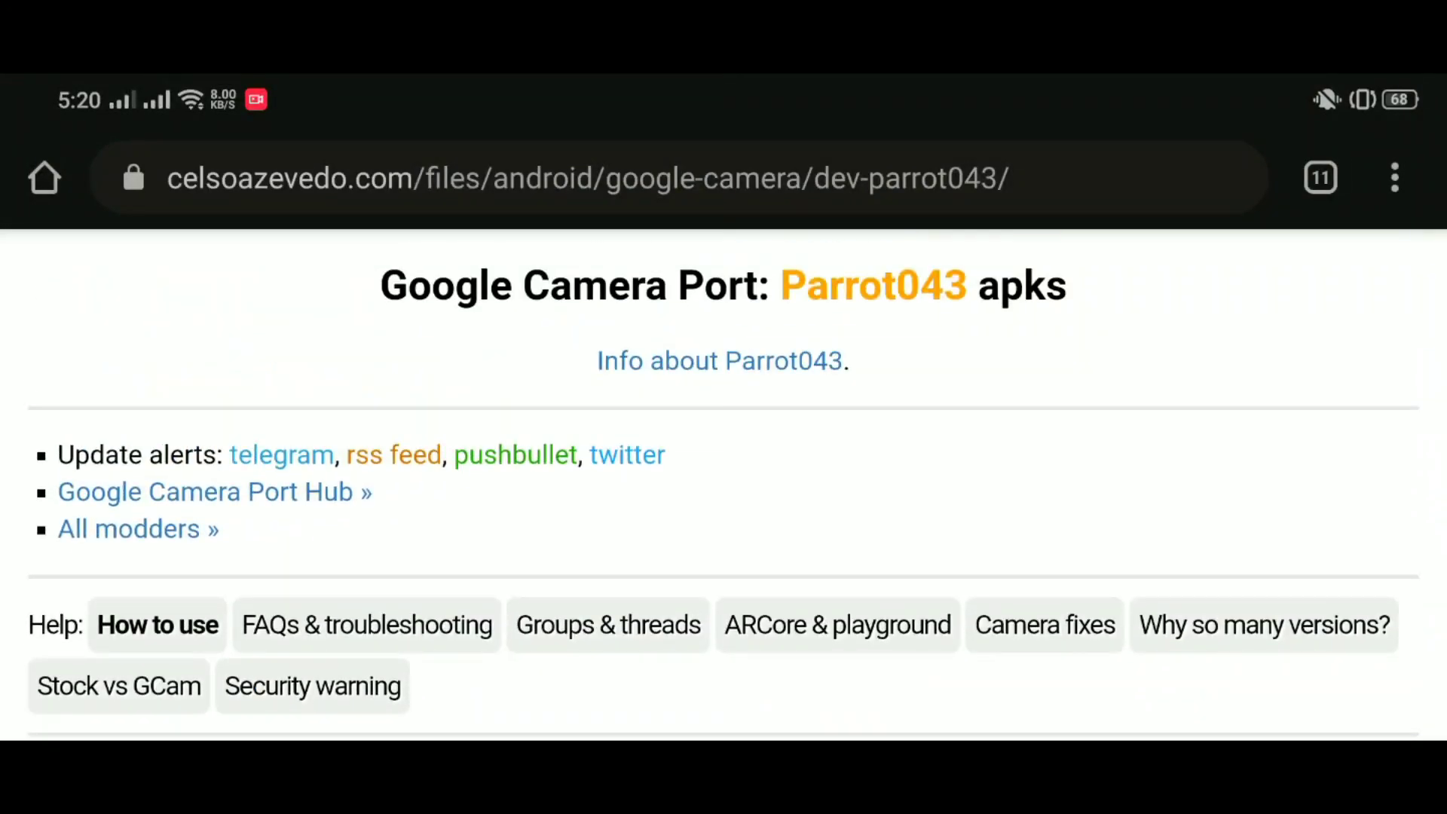
pyautogui.scroll(-3)
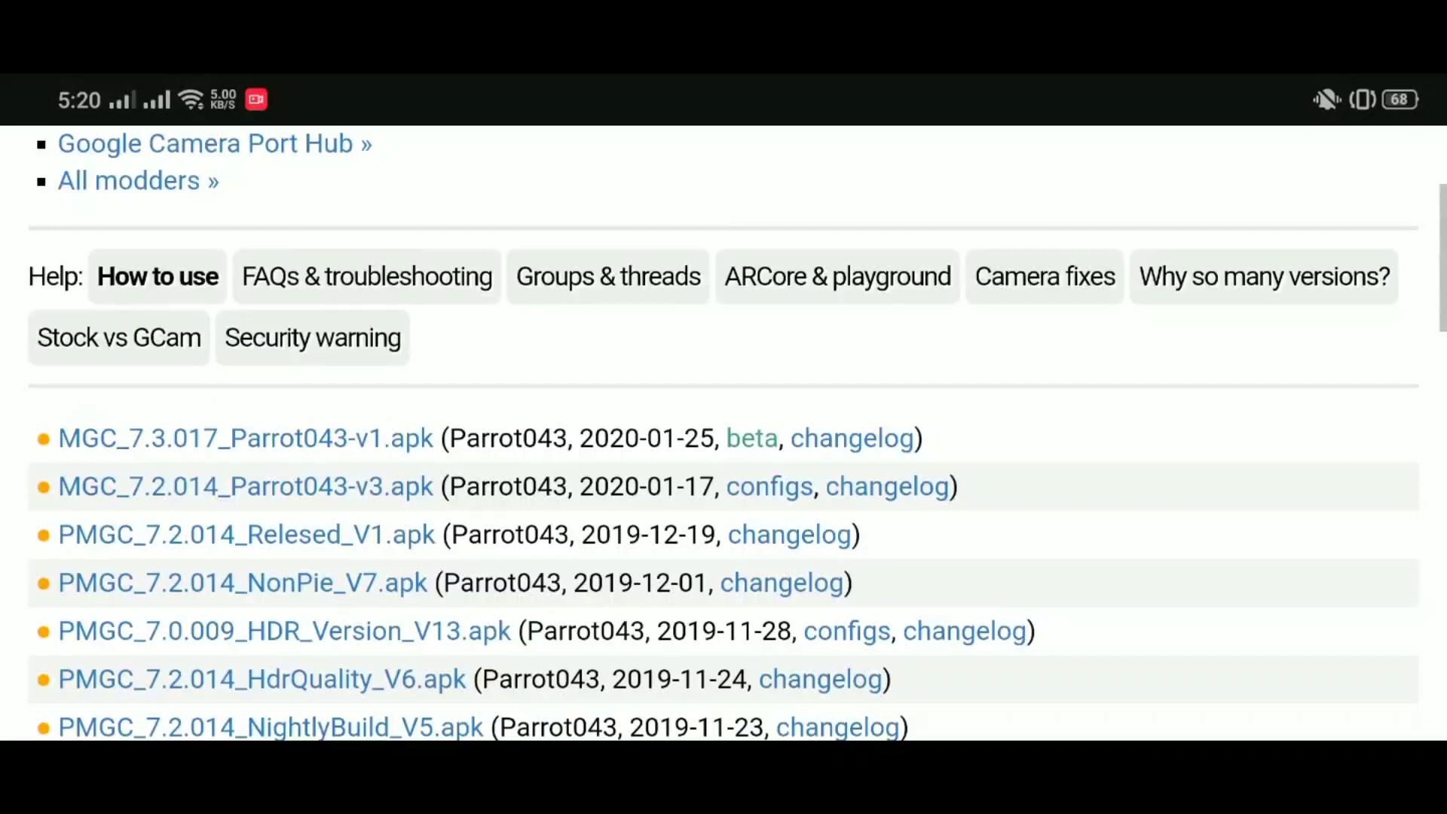
pyautogui.scroll(-3)
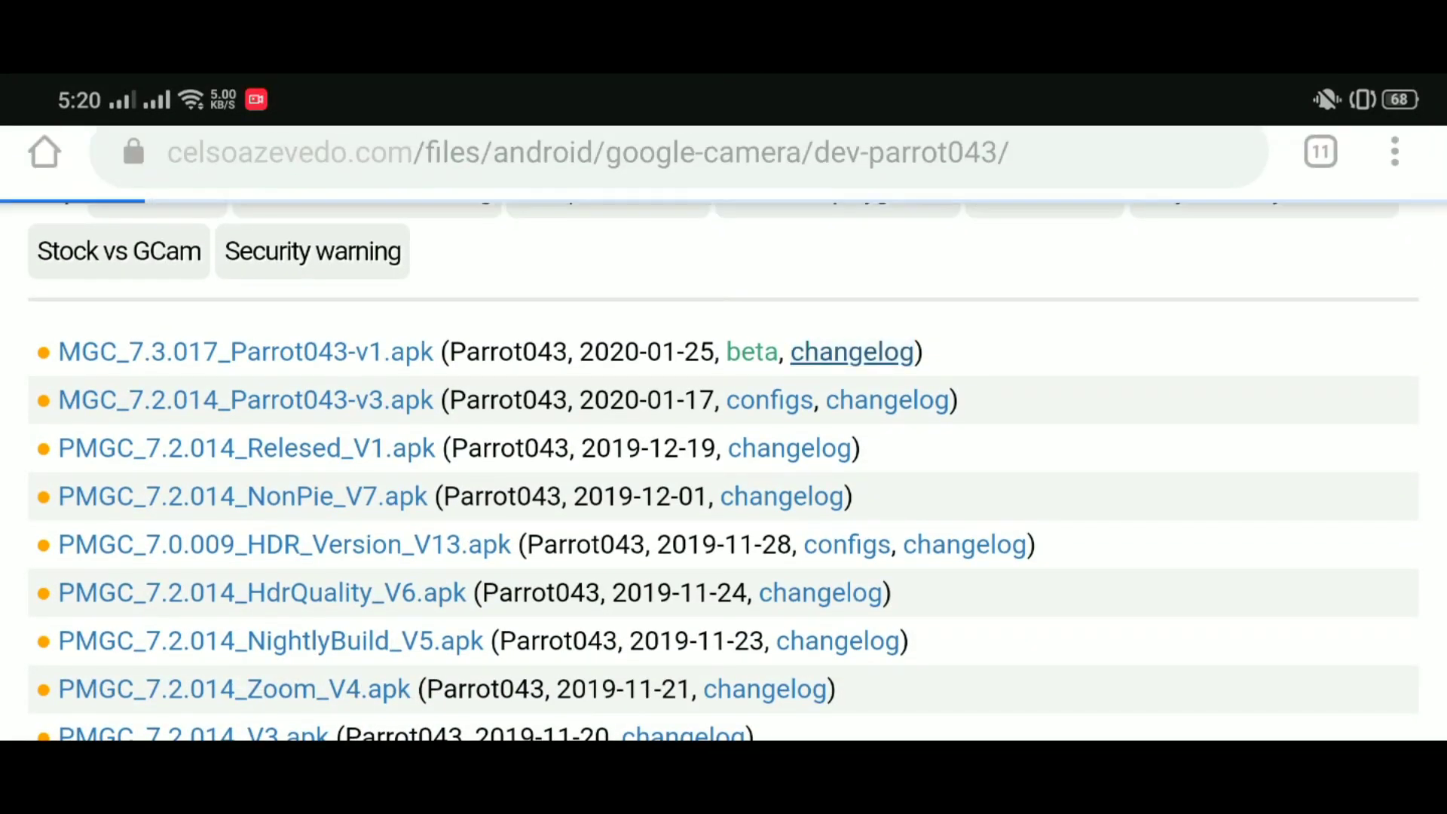
pyautogui.click(852, 352)
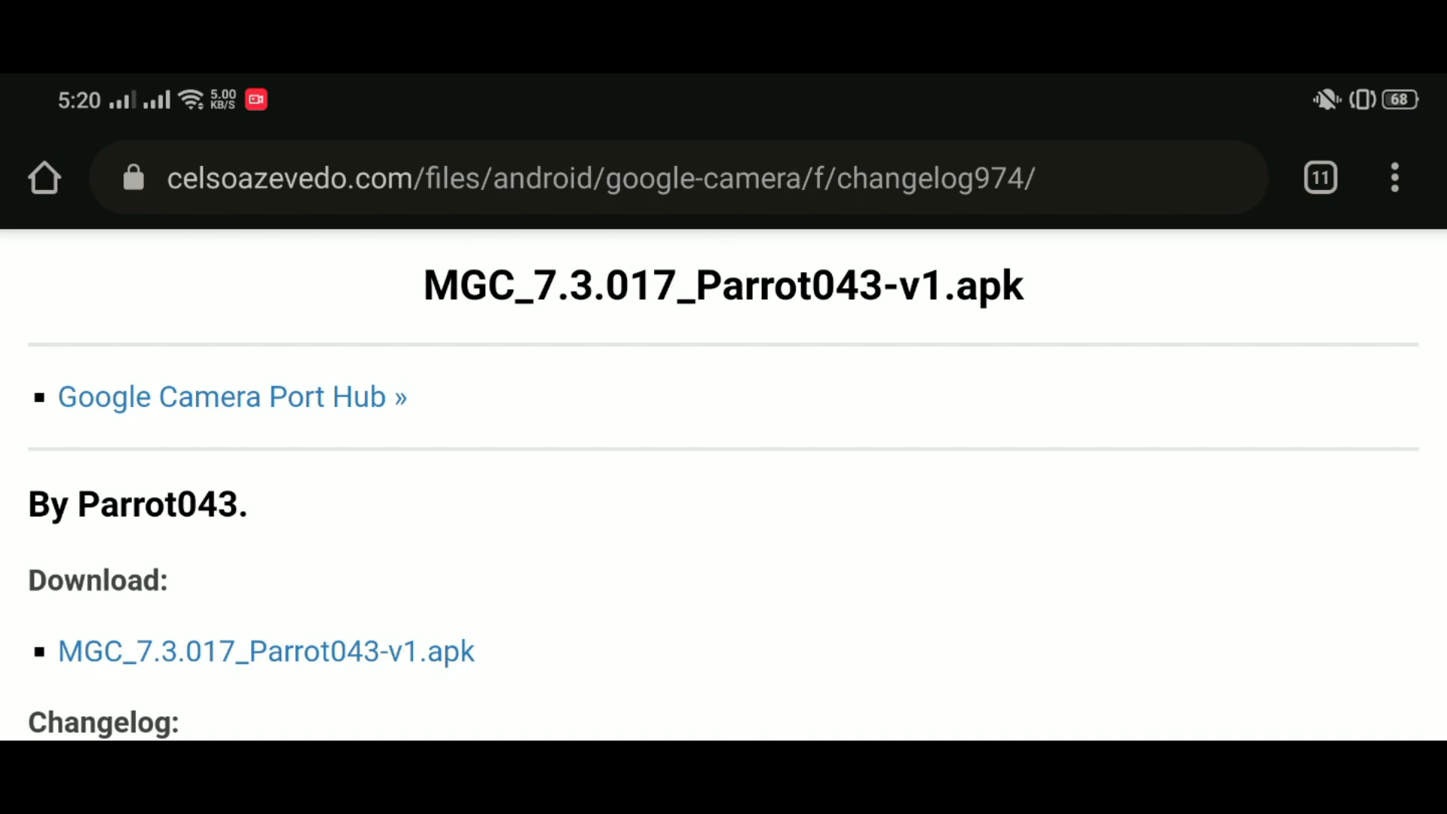
# - Select the MGC_7.3.017_Parrot043-v1.apk link and decline downloading it a second time
pyautogui.scroll(-3)
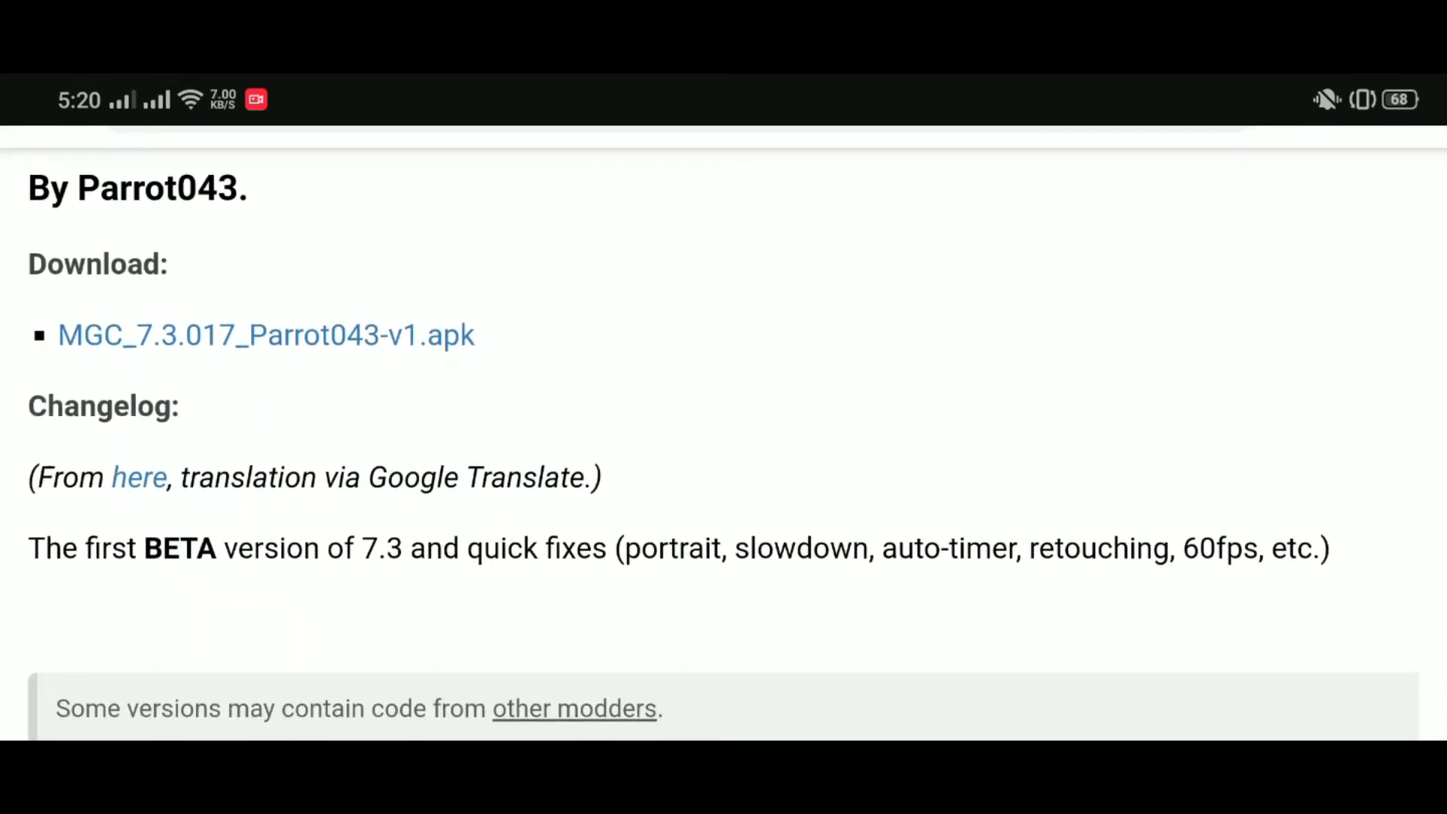
pyautogui.scroll(-3)
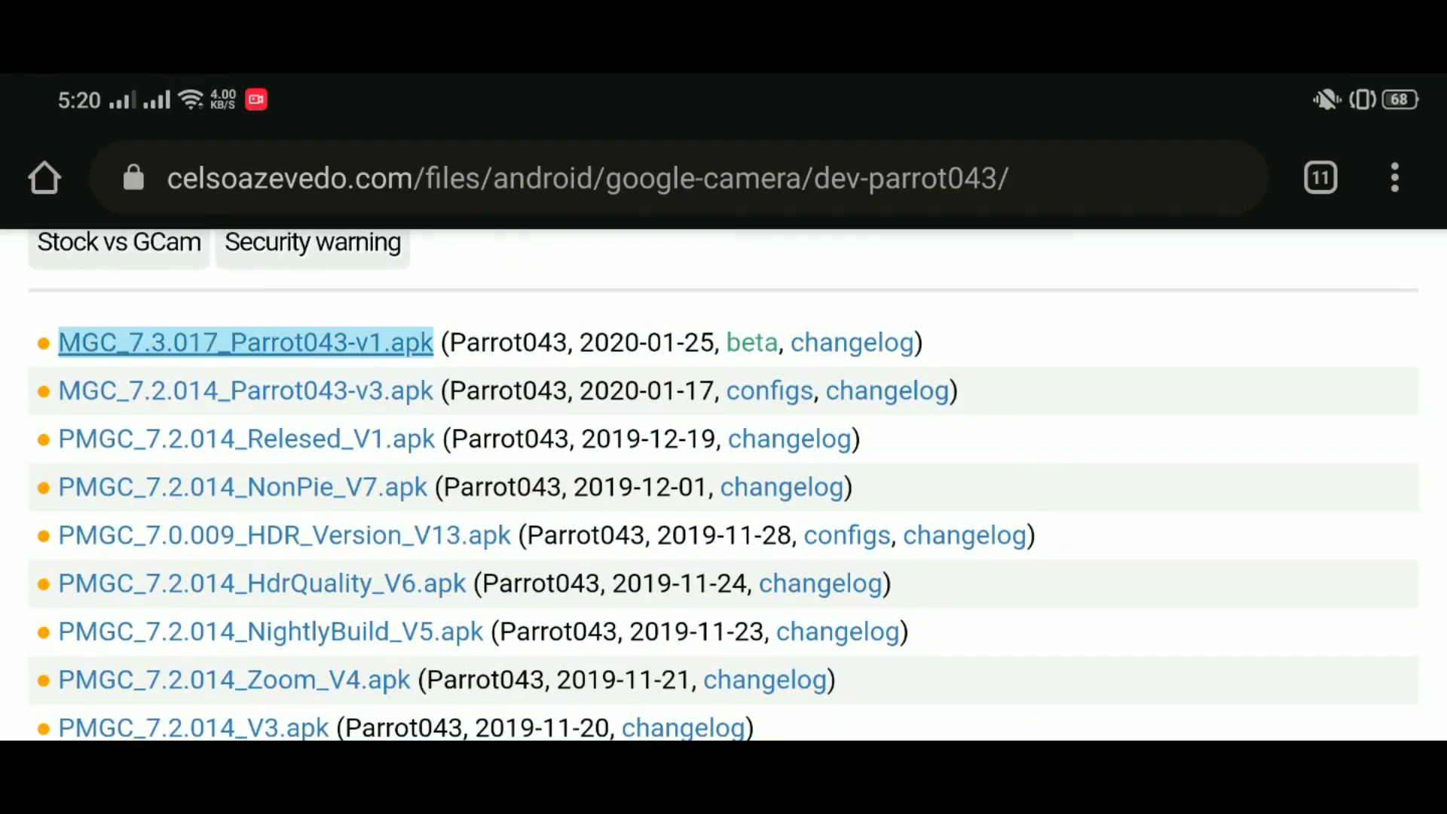
pyautogui.click(245, 343)
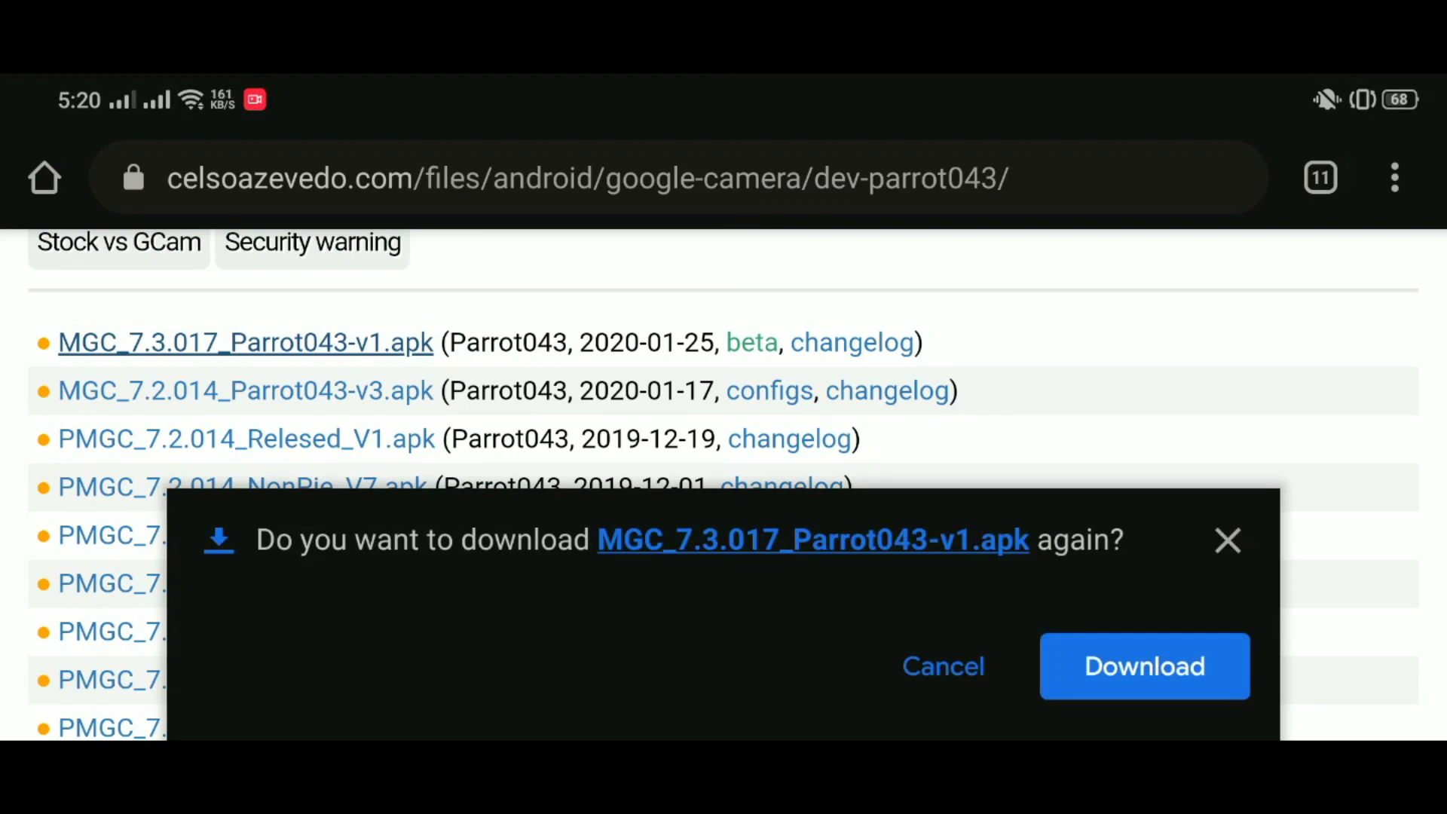
pyautogui.click(943, 667)
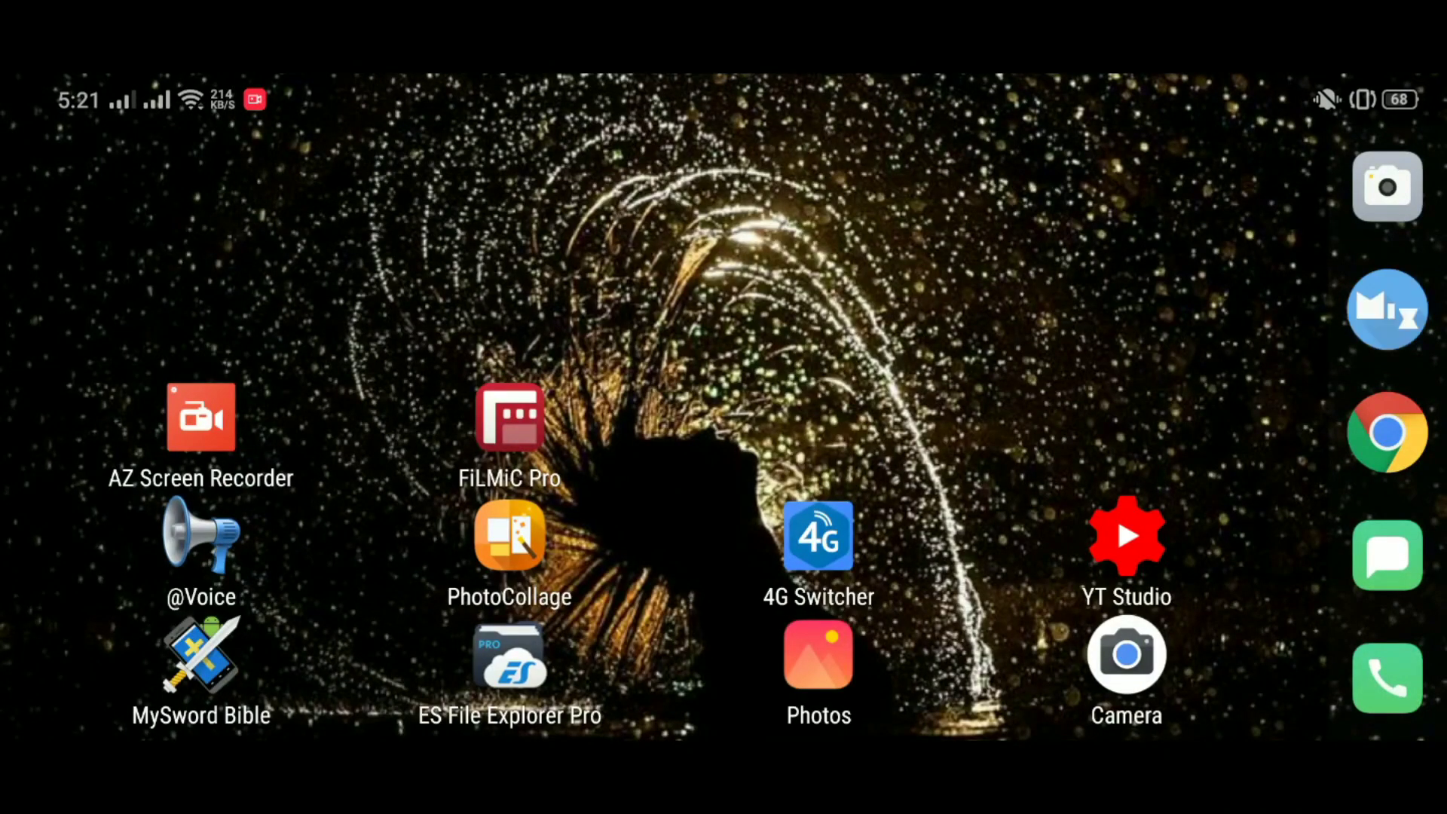
# - Try installing MGC_7.3.017_Parrot043-v1.apk from Download and dismiss the package parsing error
pyautogui.click(510, 655)
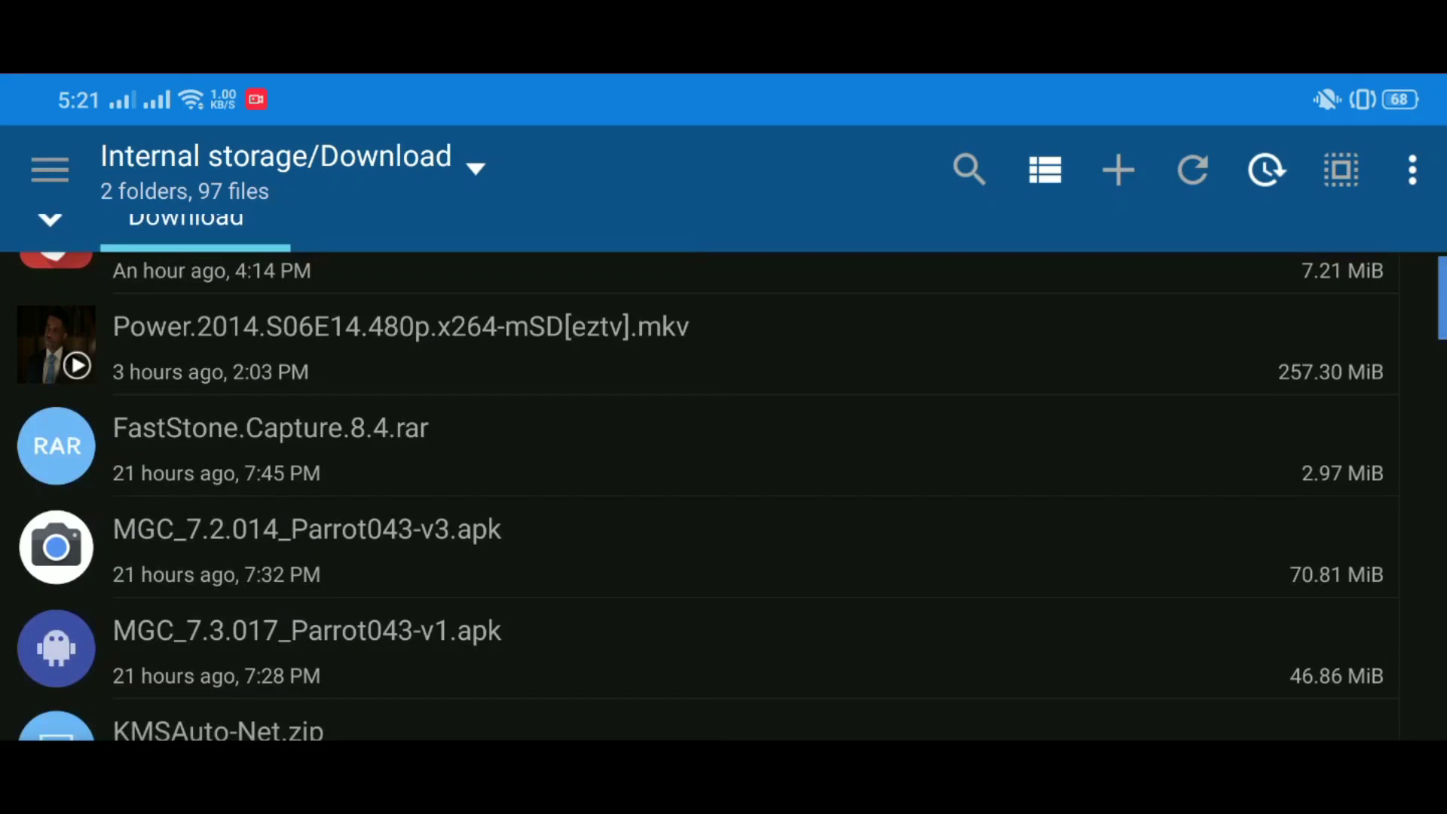
pyautogui.scroll(3)
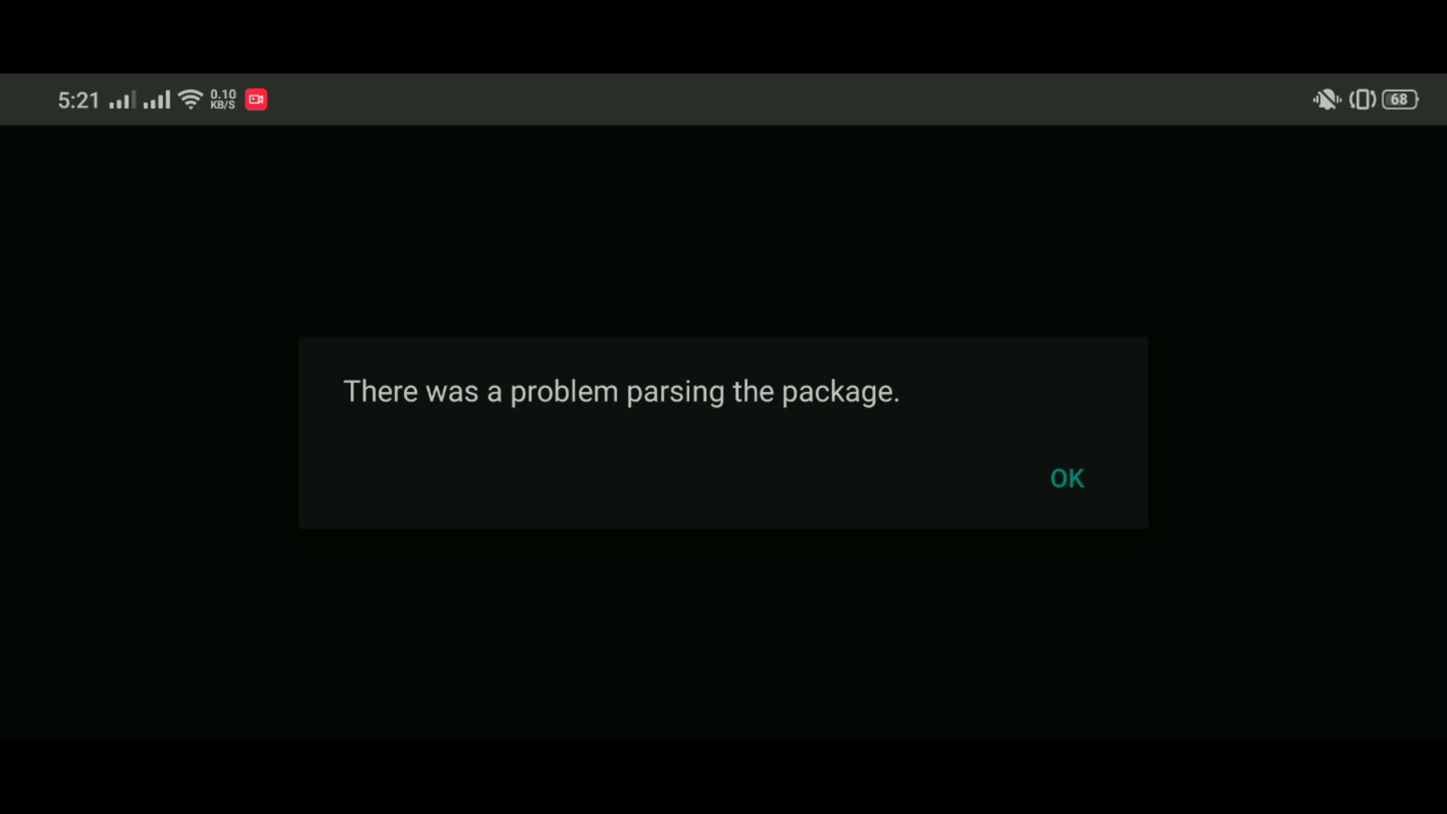
pyautogui.click(1066, 478)
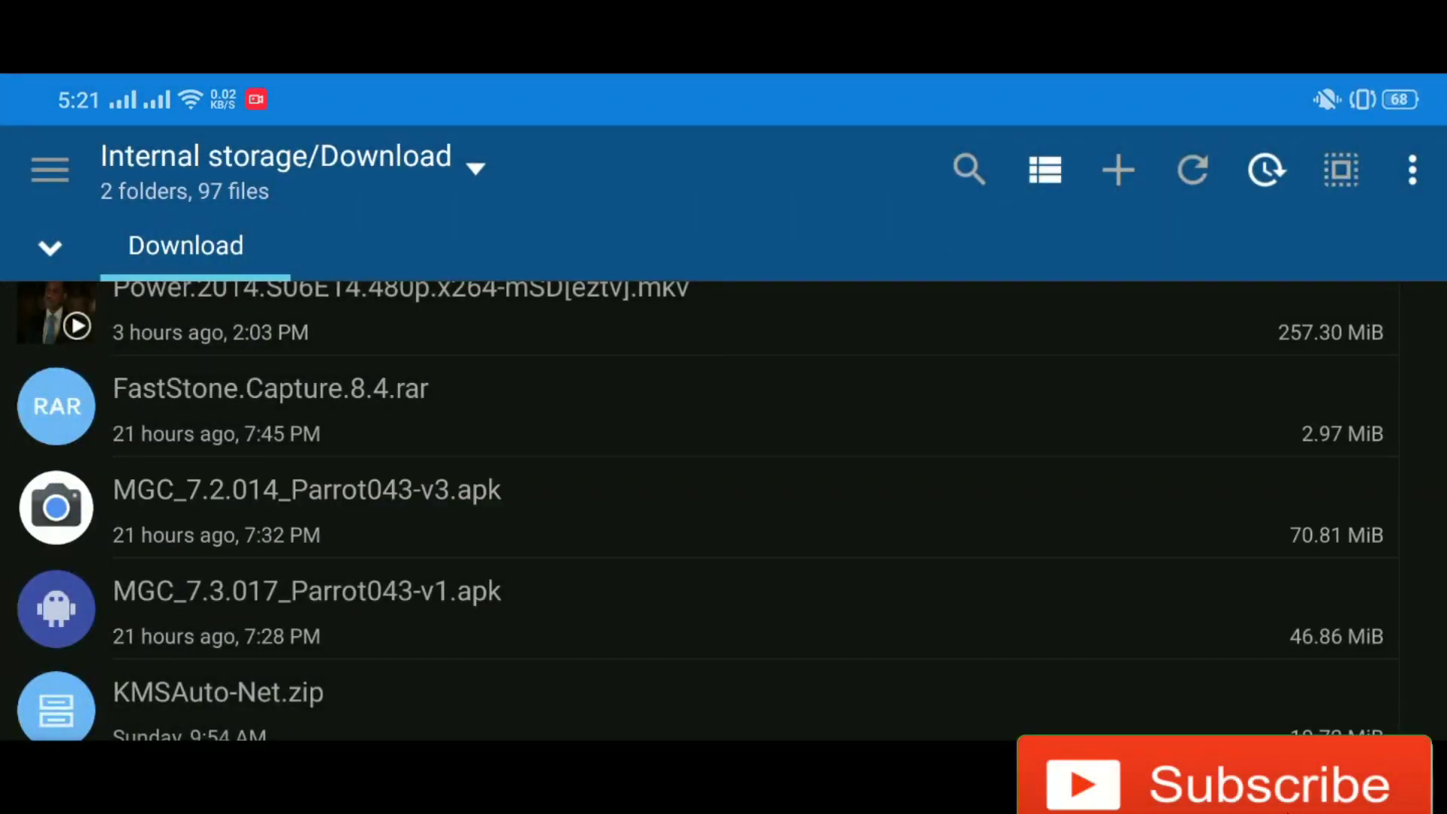
pyautogui.click(307, 489)
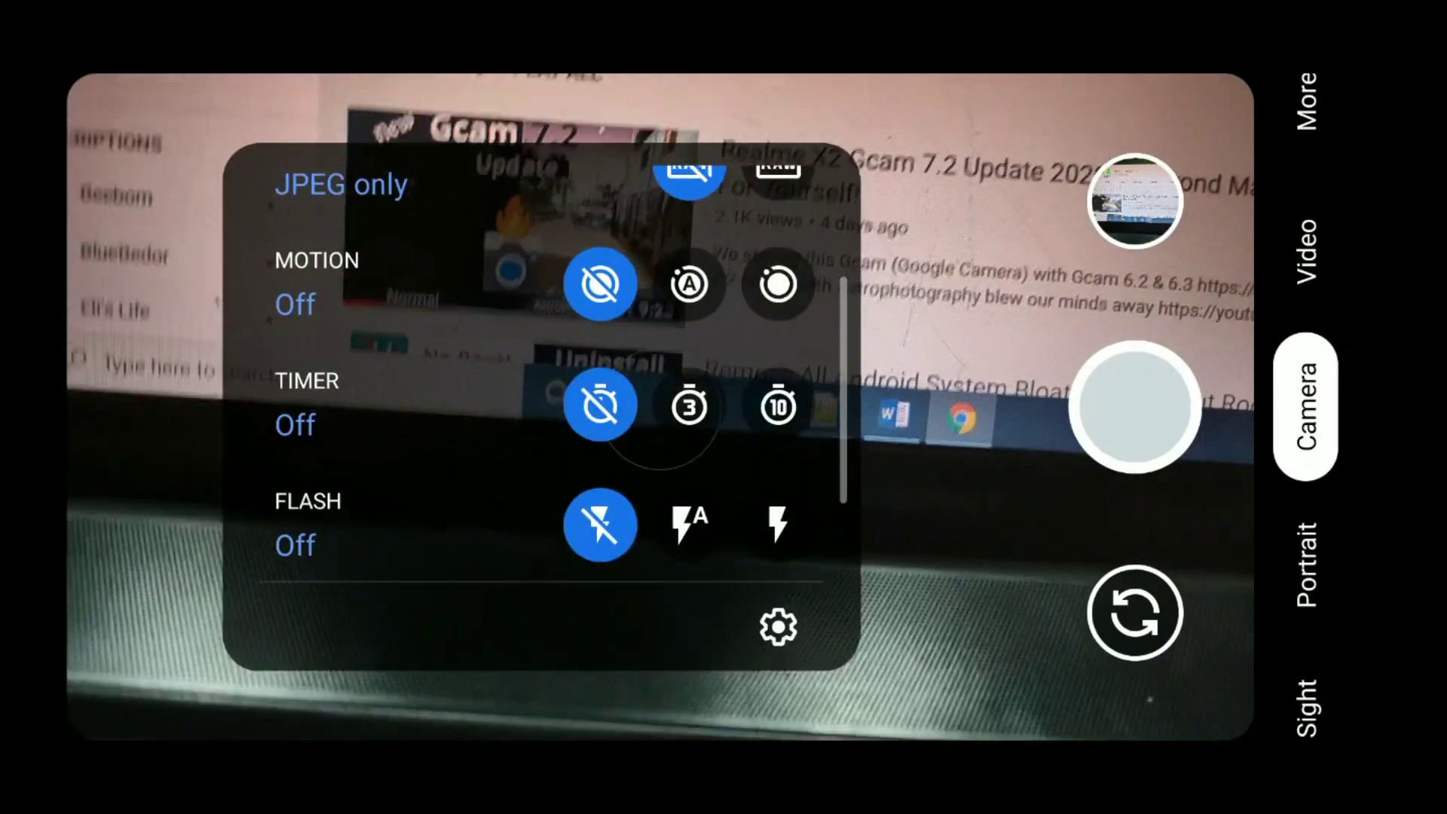
# - Review Grid type, full photo resolution, Google Photos, 4K video and stabilization settings
pyautogui.scroll(-3)
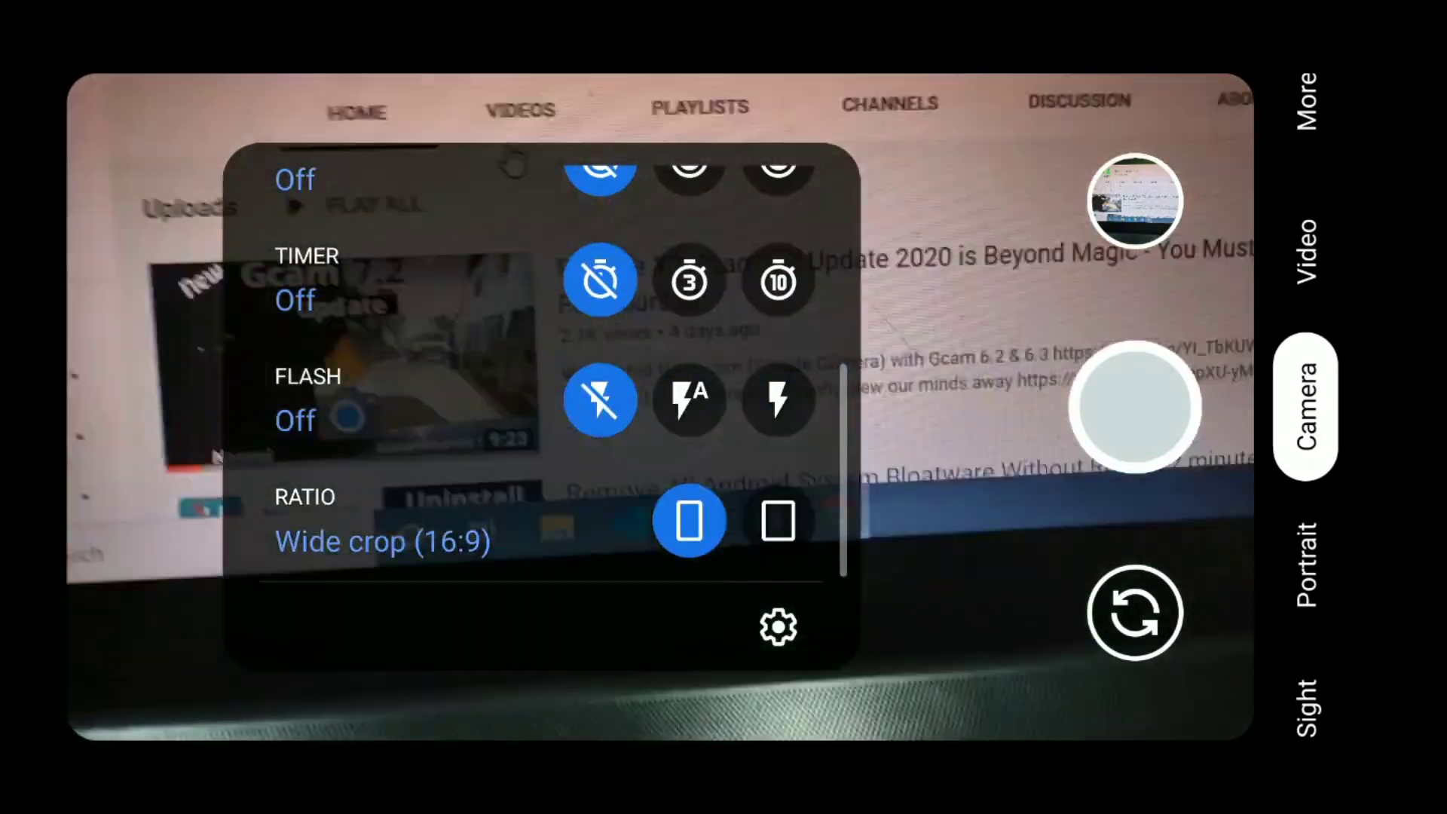
pyautogui.click(778, 627)
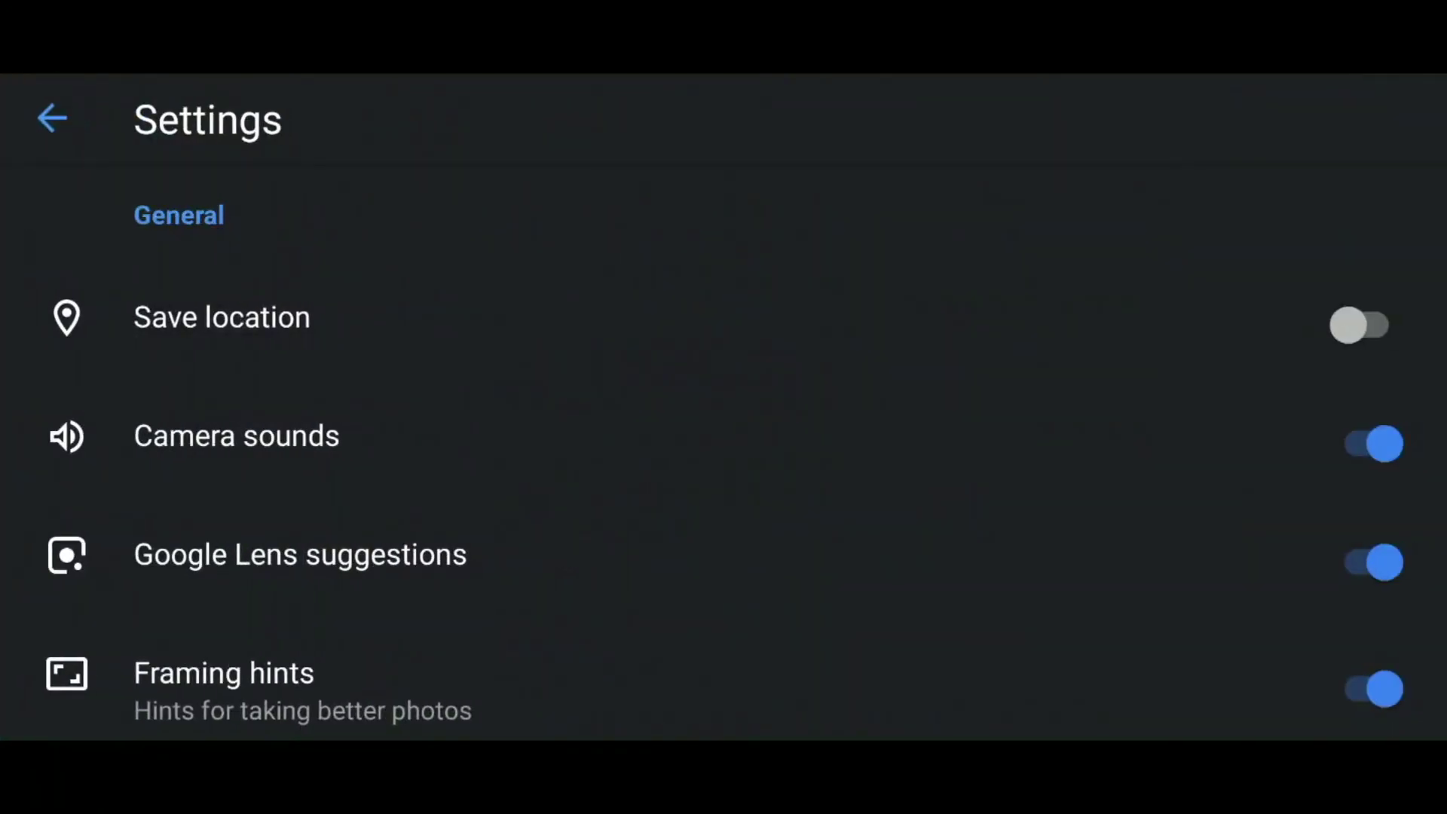
pyautogui.scroll(-3)
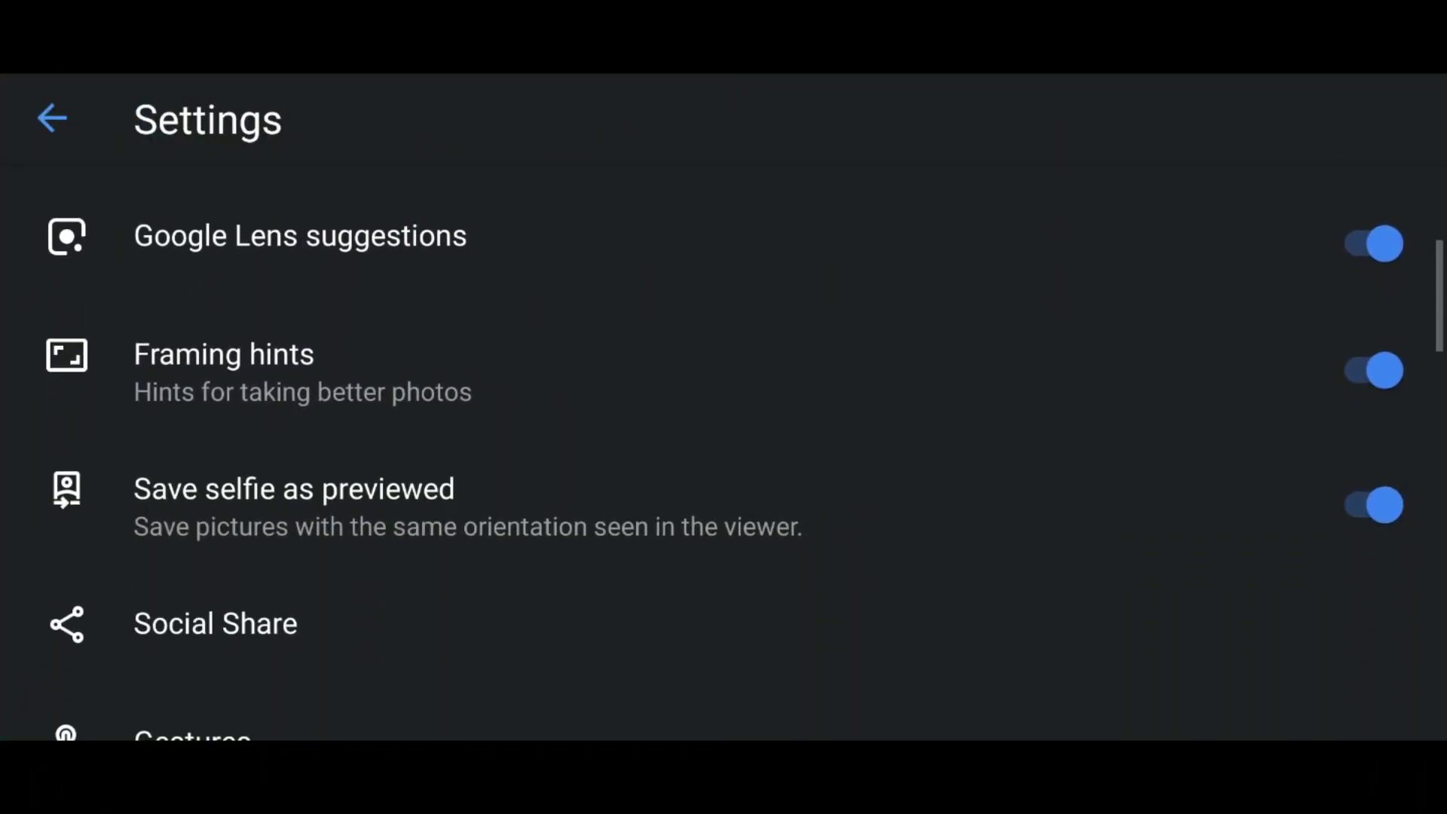
pyautogui.scroll(-3)
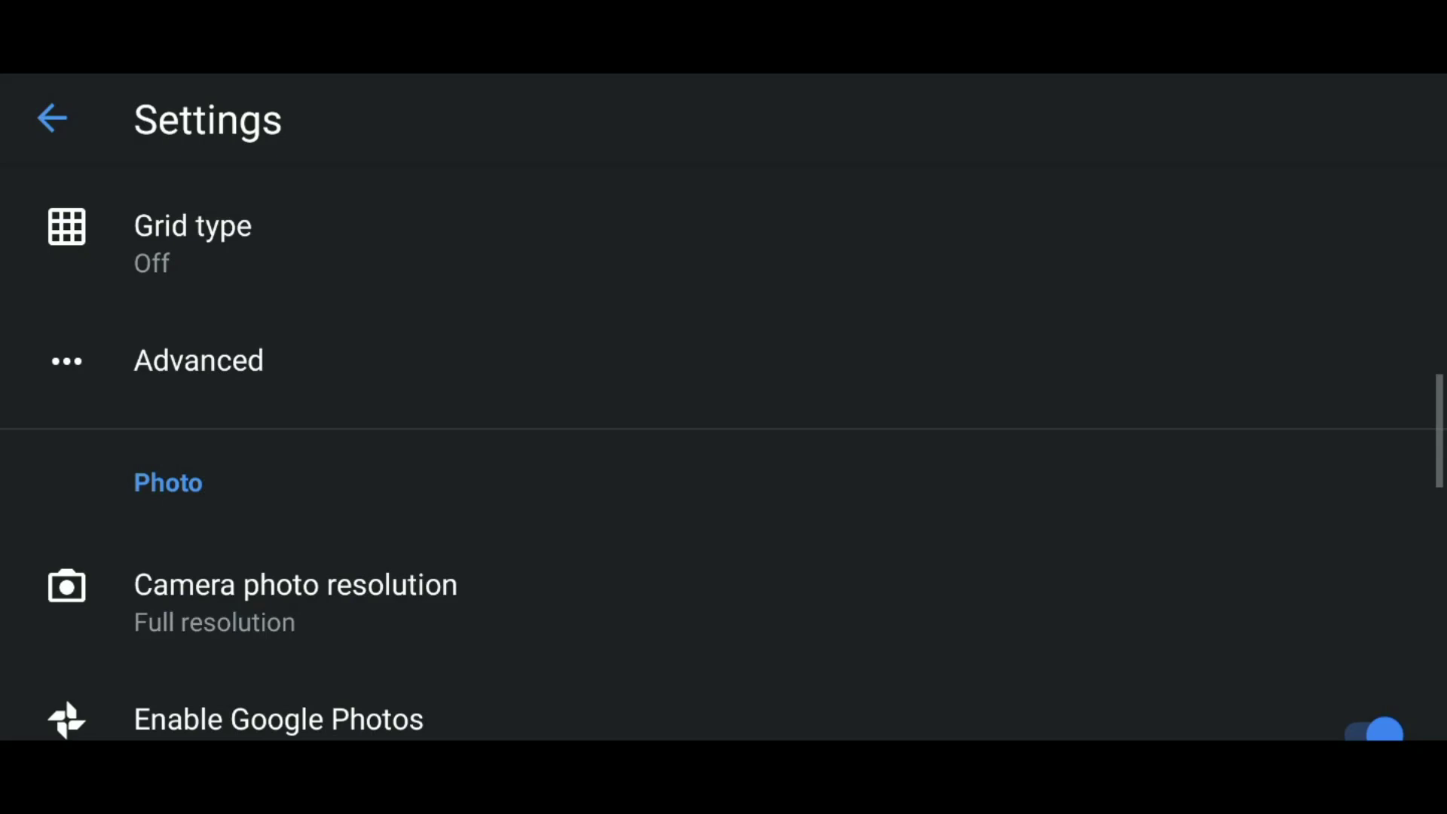
pyautogui.scroll(-3)
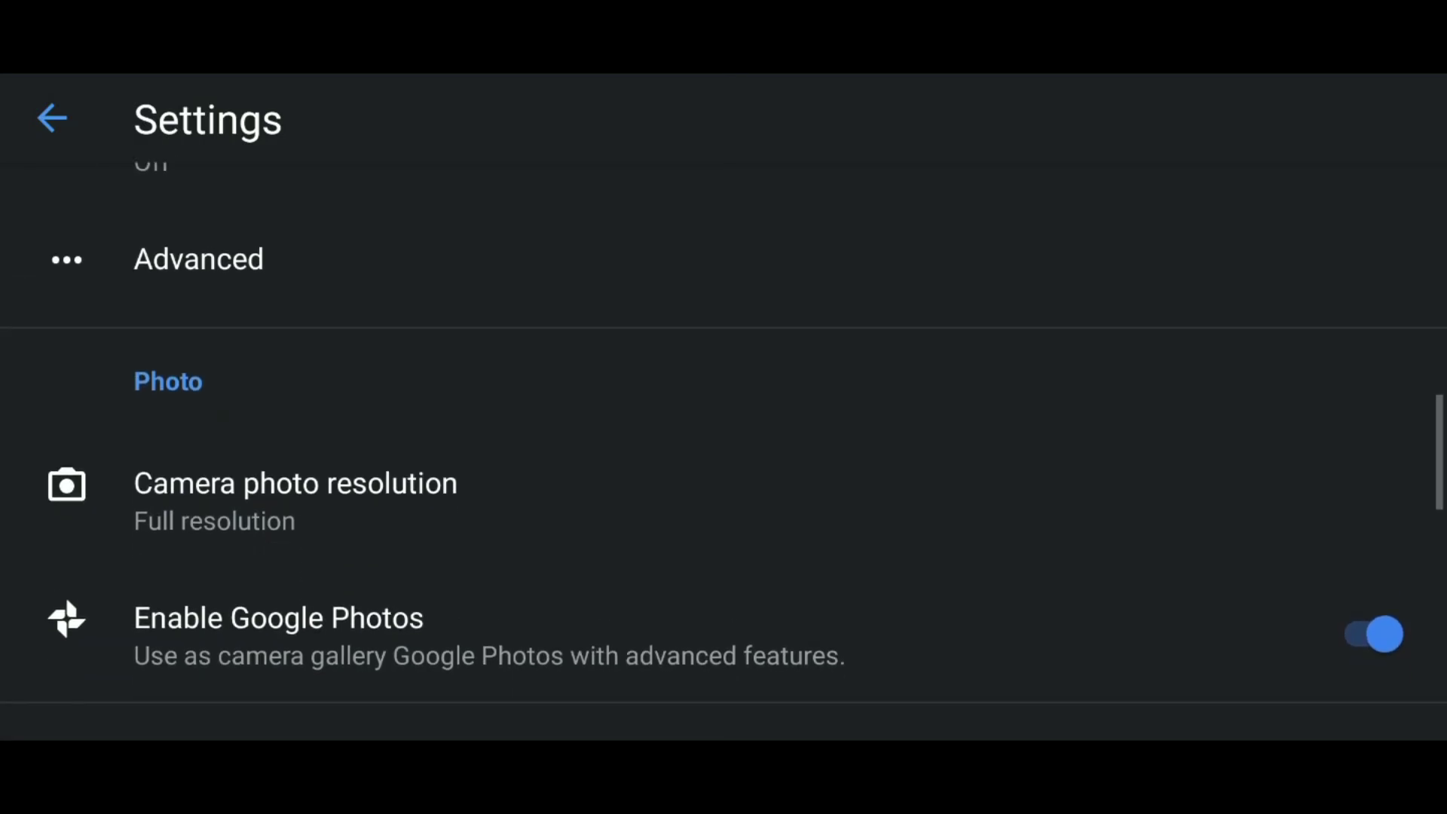
pyautogui.click(296, 484)
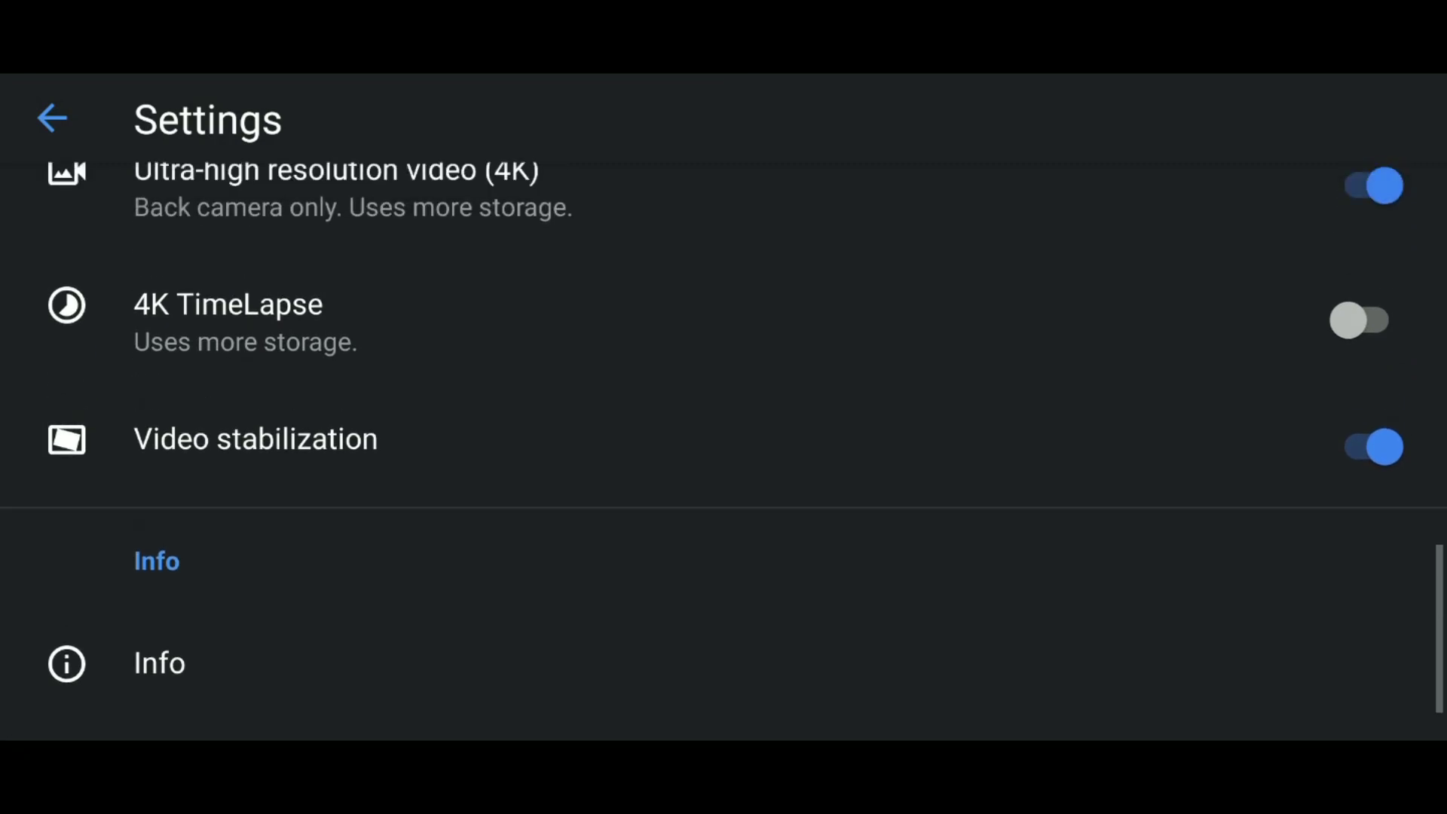
pyautogui.scroll(-3)
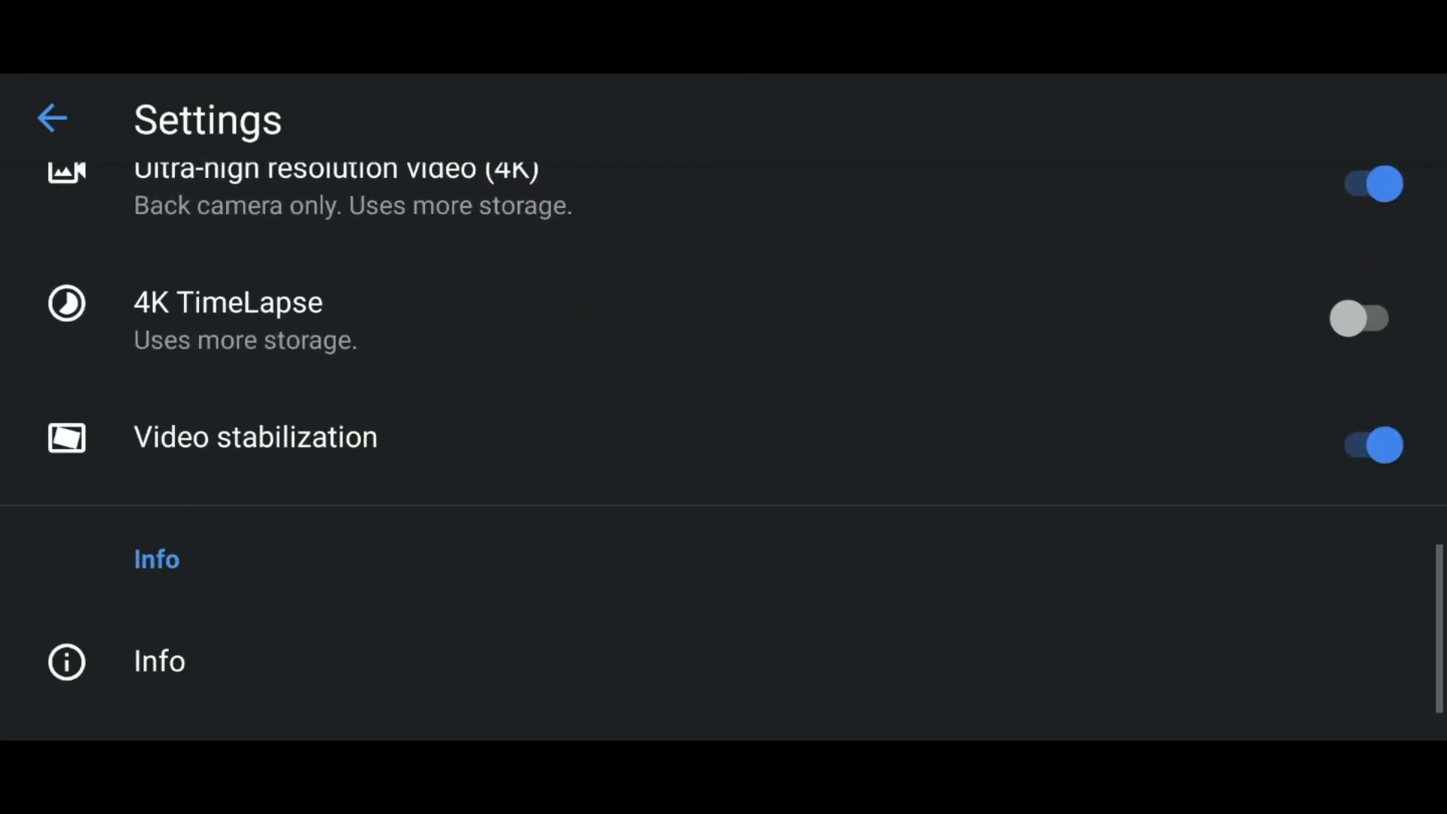
pyautogui.scroll(3)
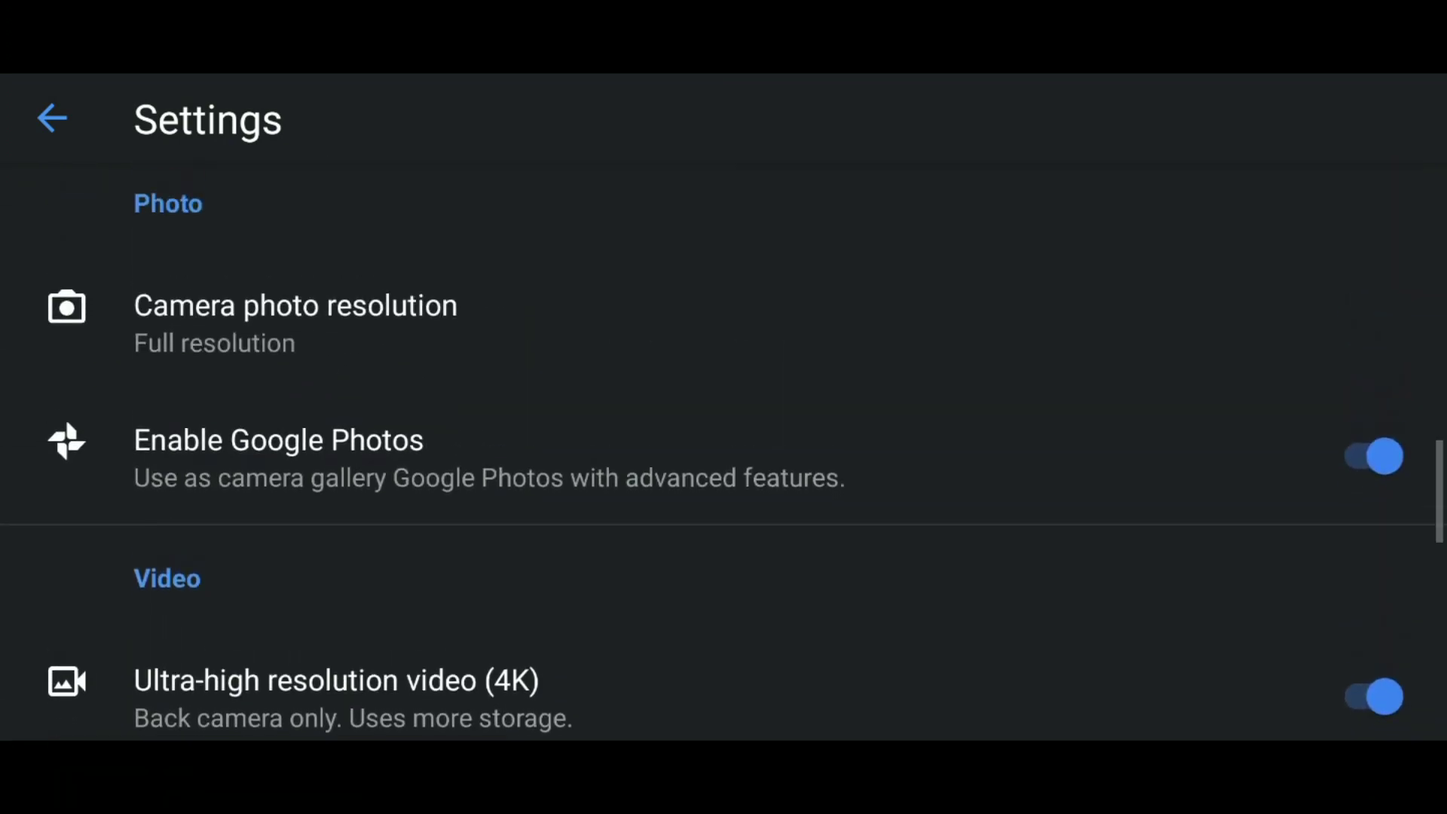
# - Browse Advanced settings: dirty lens, HDR+ control, RAW+JPEG, HEVC and Lib patcher
pyautogui.click(116, 374)
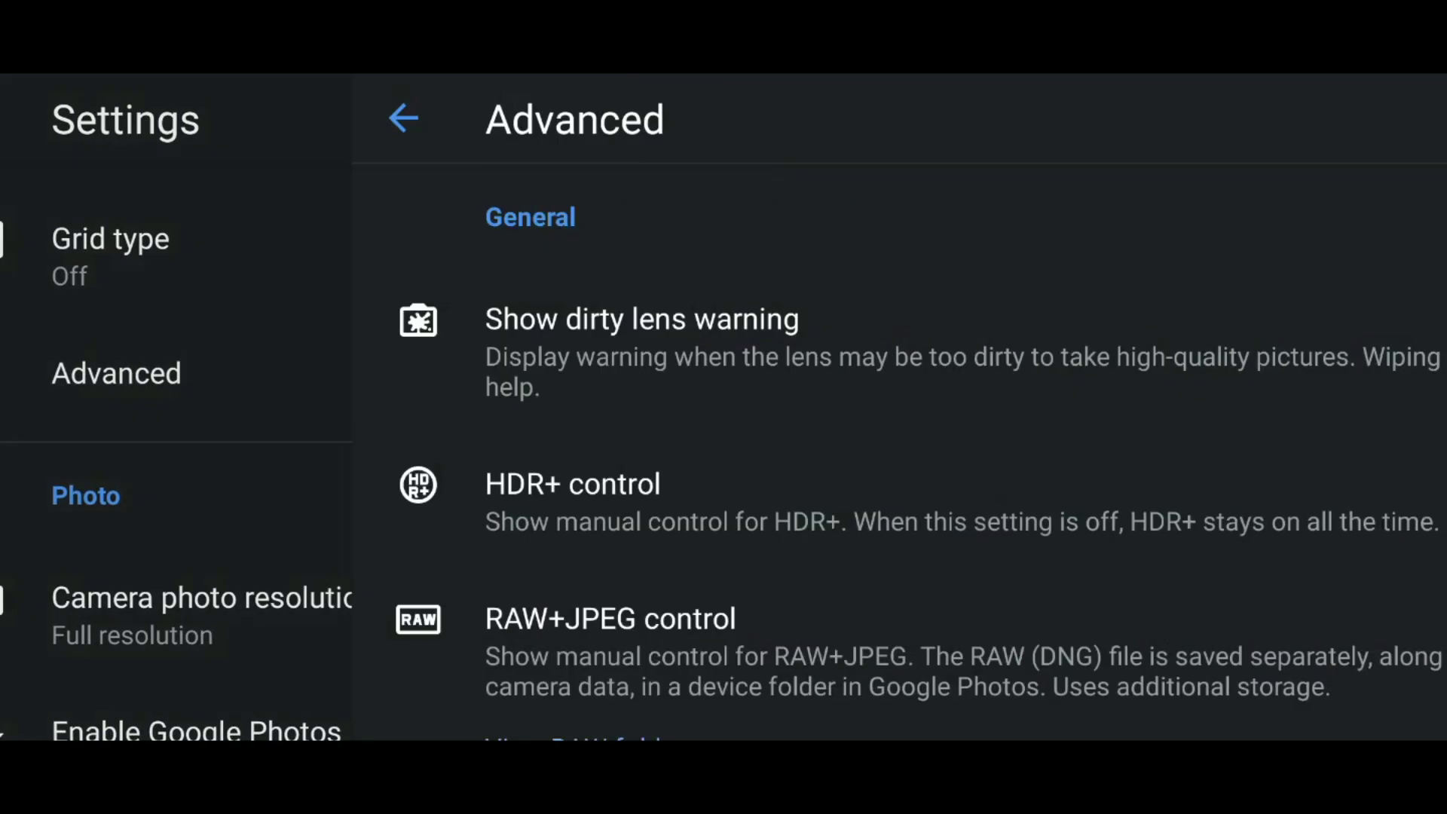
pyautogui.scroll(-3)
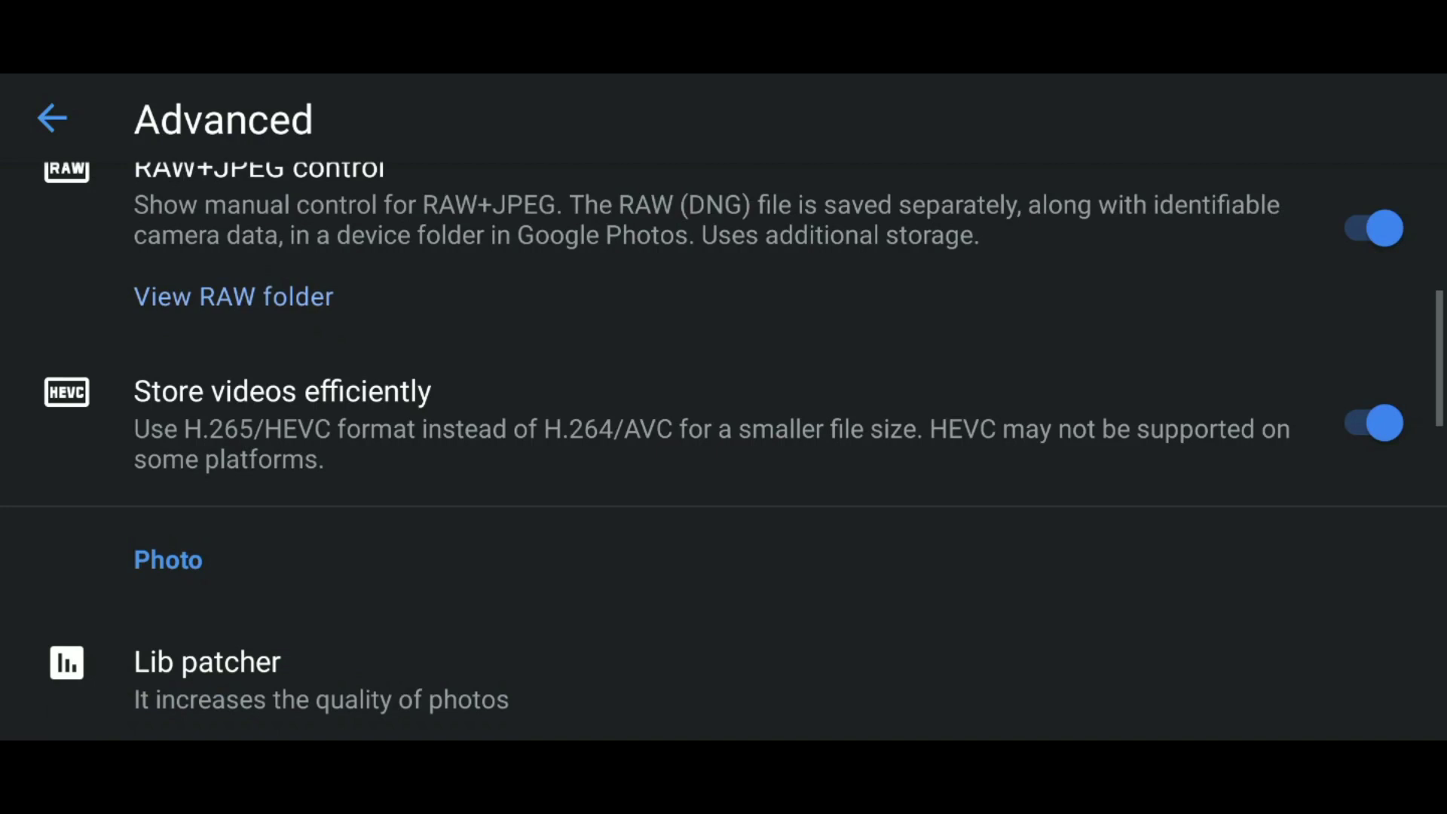
pyautogui.scroll(-3)
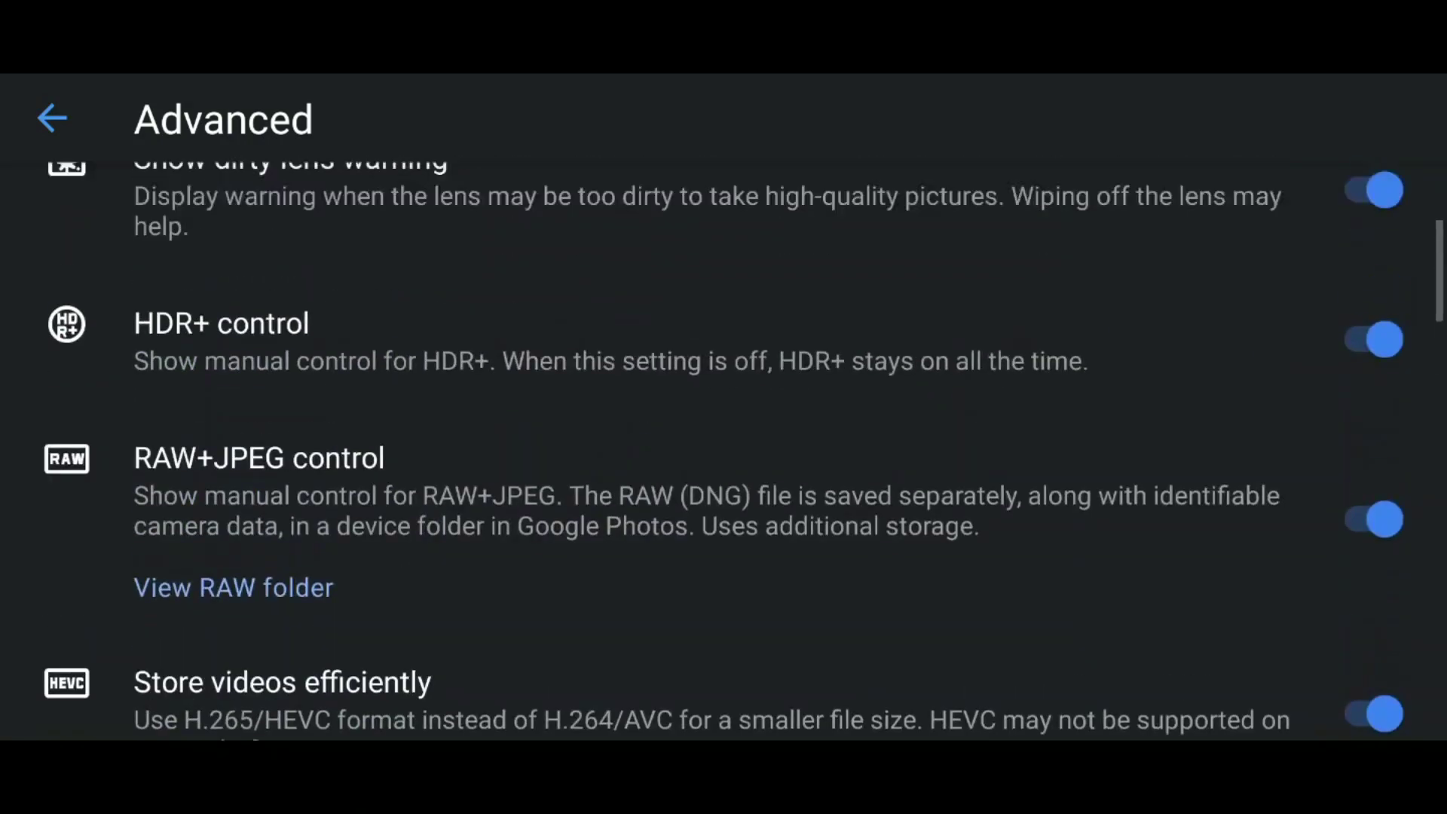
pyautogui.scroll(-3)
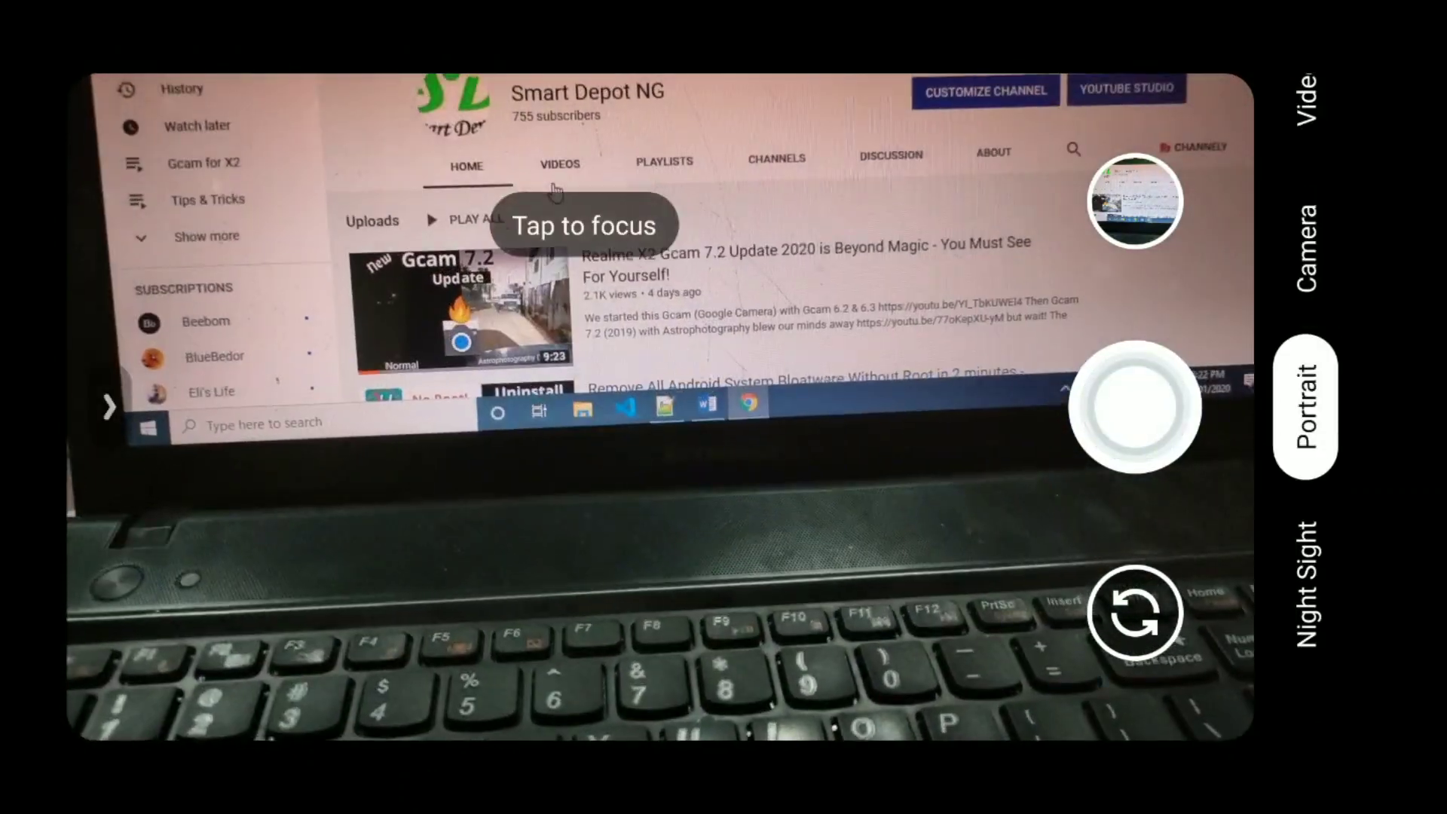
# - Tap to focus the Portrait viewfinder on the laptop screen
pyautogui.click(1304, 561)
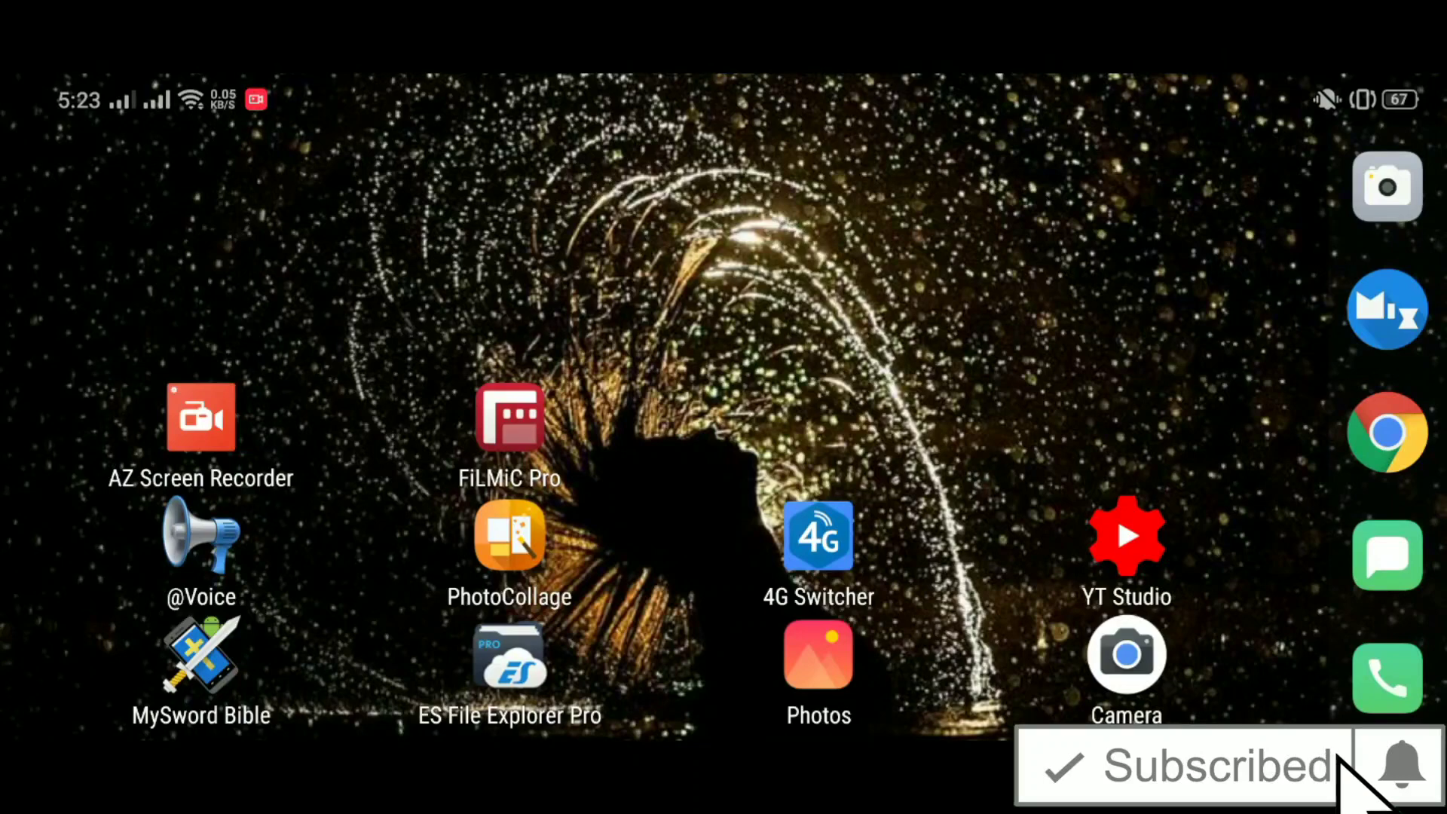
# - Reopen Chrome on the celsoazevedo Parrot043 GCam APK download list
pyautogui.hscroll(-3)
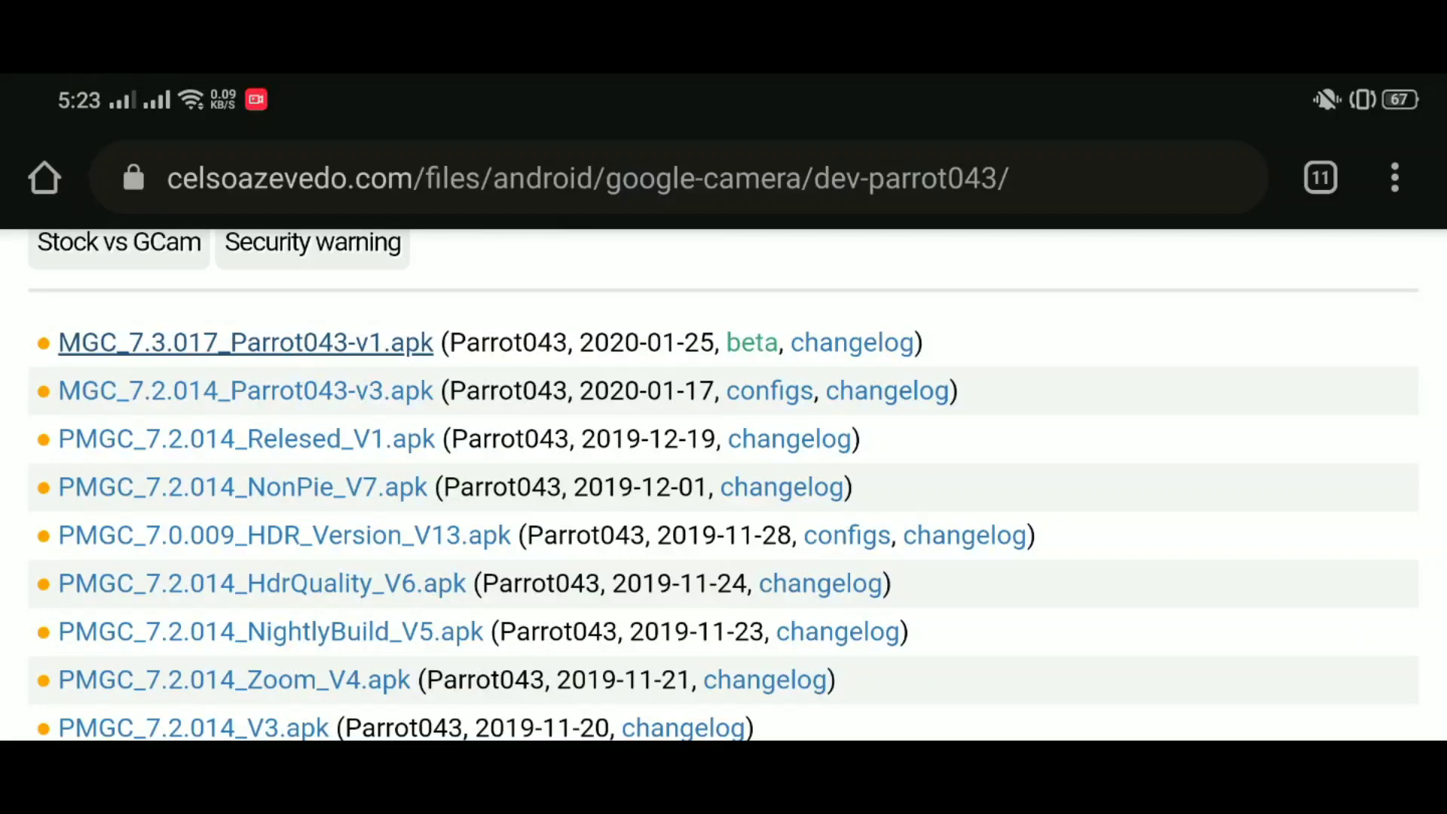
pyautogui.scroll(-3)
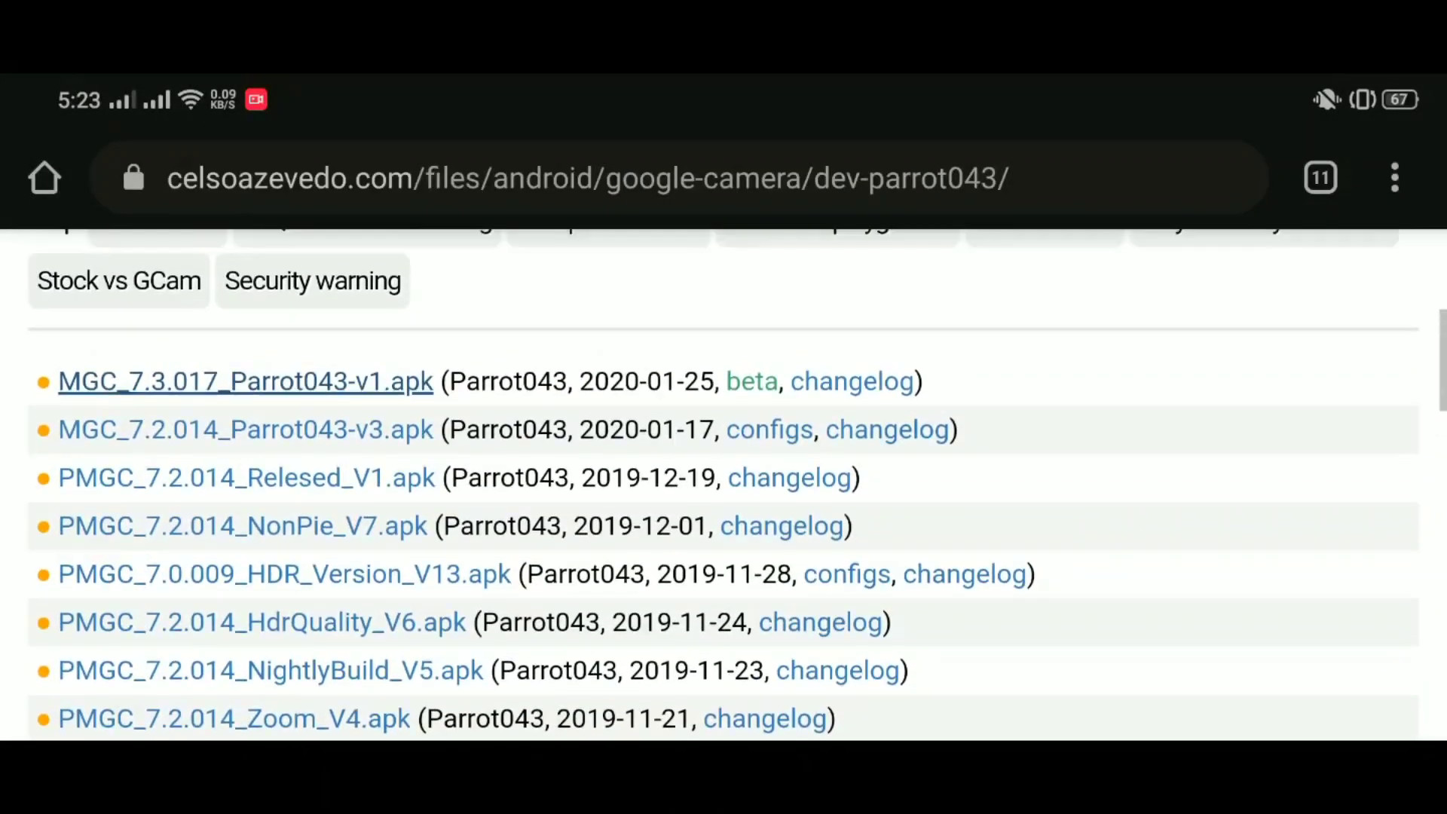
pyautogui.scroll(-3)
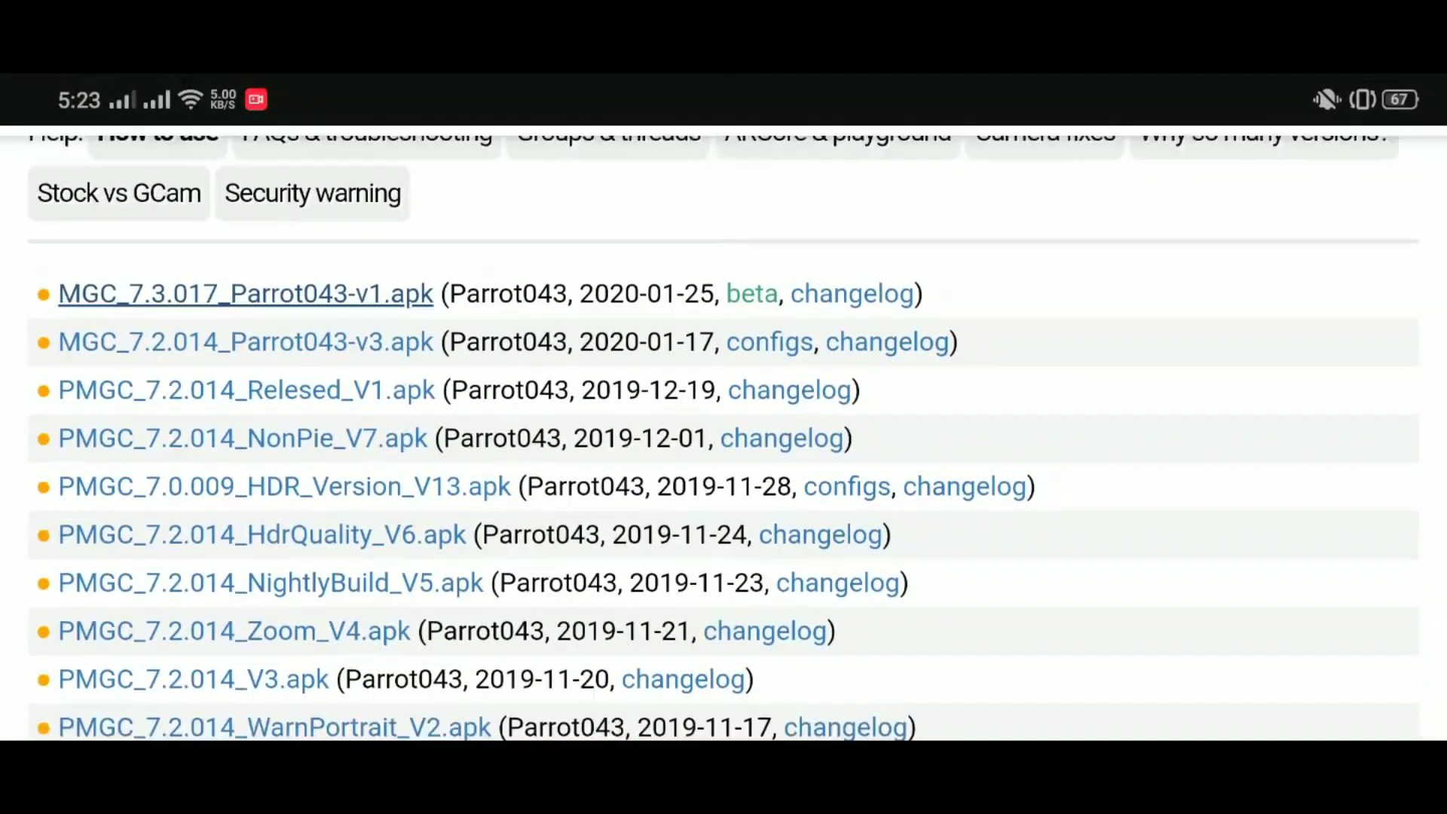
pyautogui.scroll(-3)
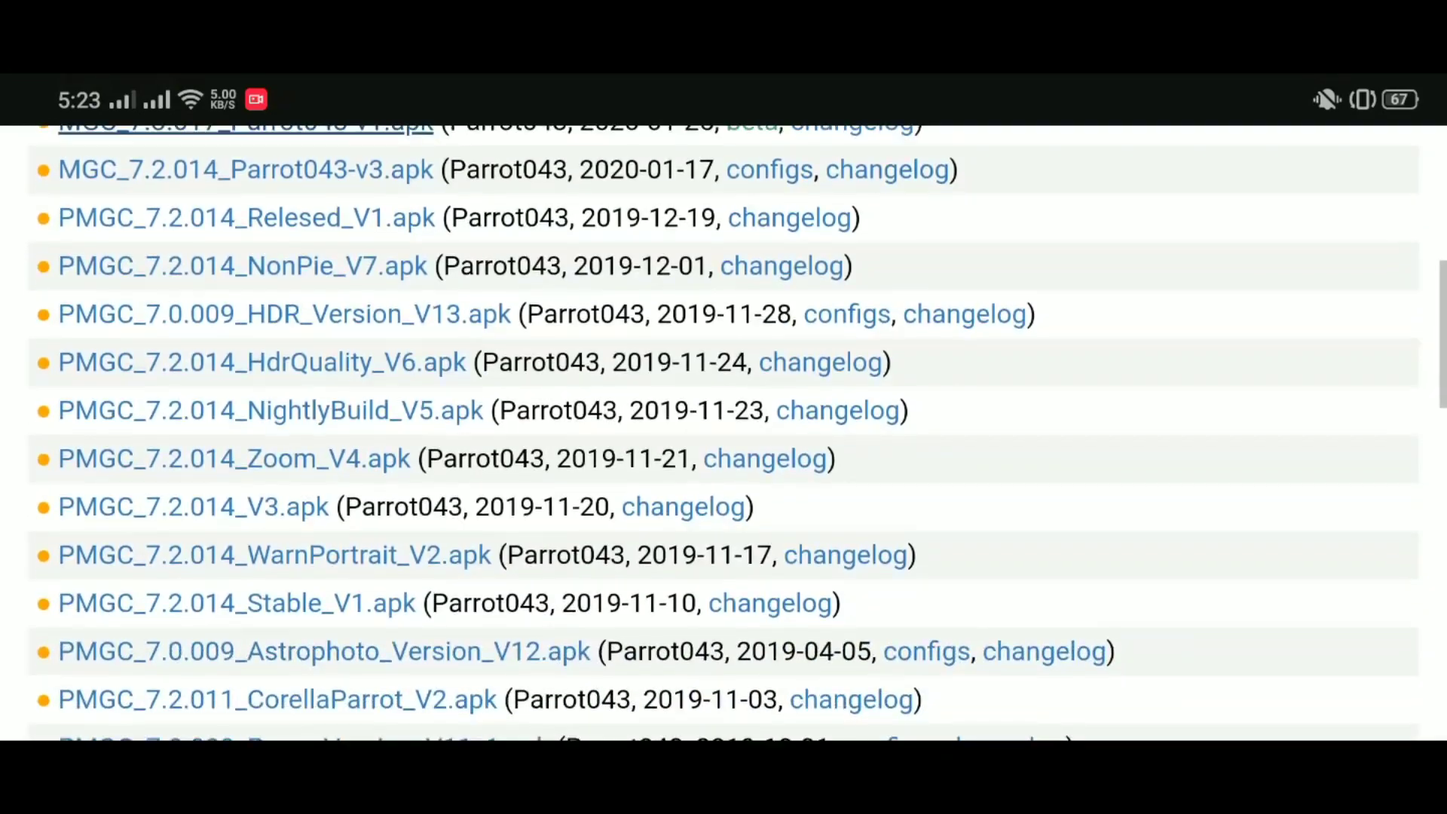
pyautogui.scroll(-3)
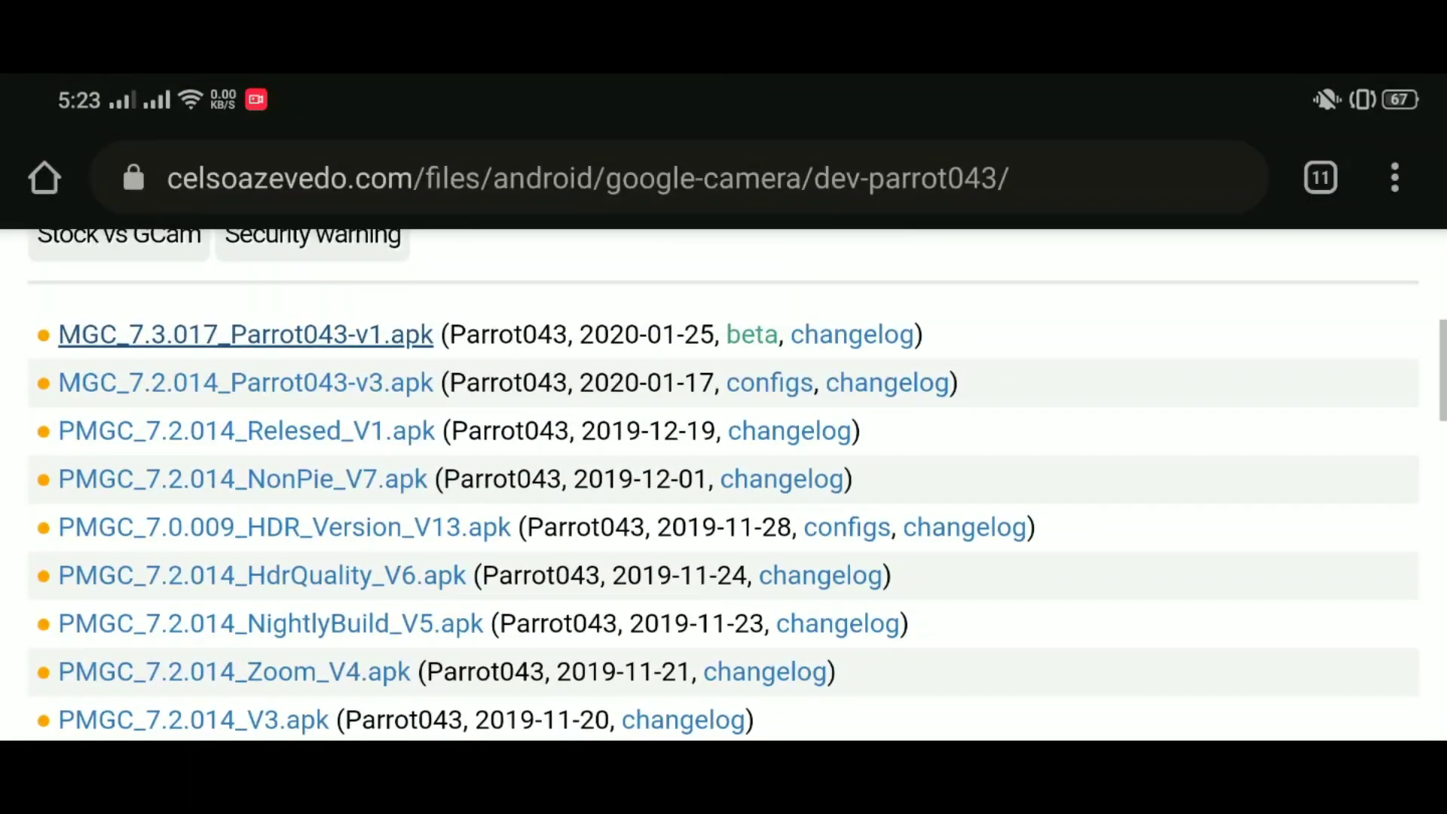
pyautogui.scroll(3)
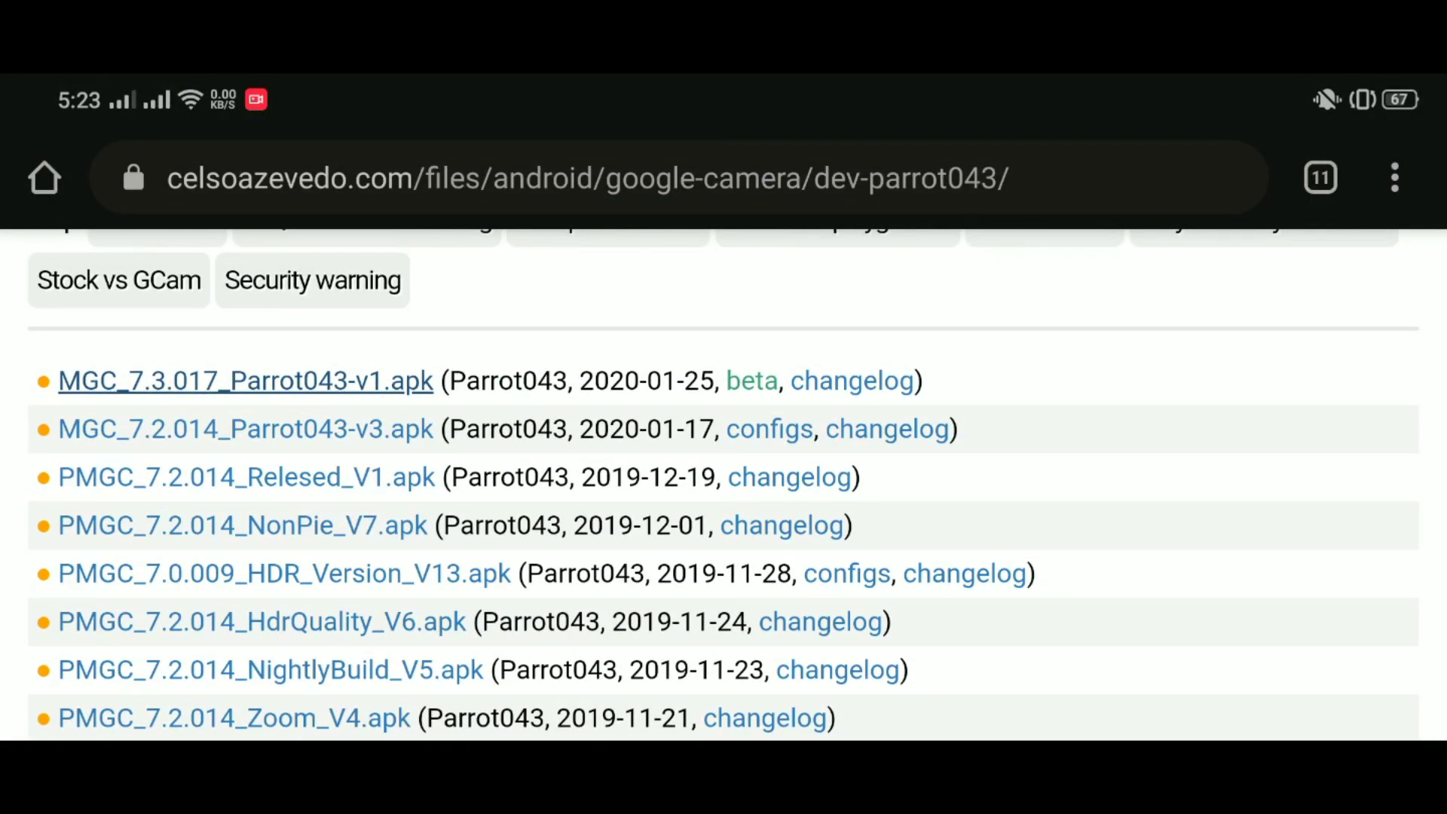